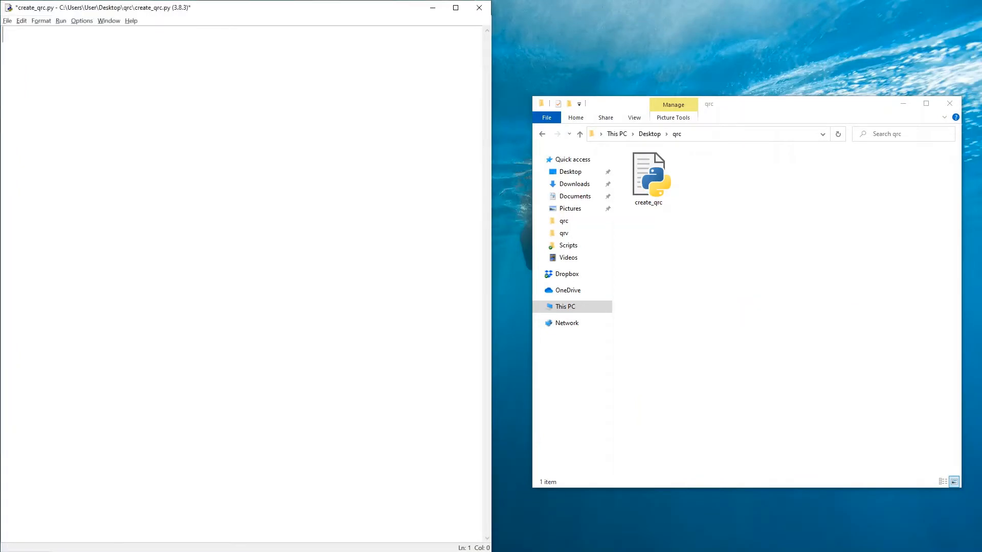
Import qrcode and add the '#Approach 1 - fixed in size' comment
type("import qrcode")
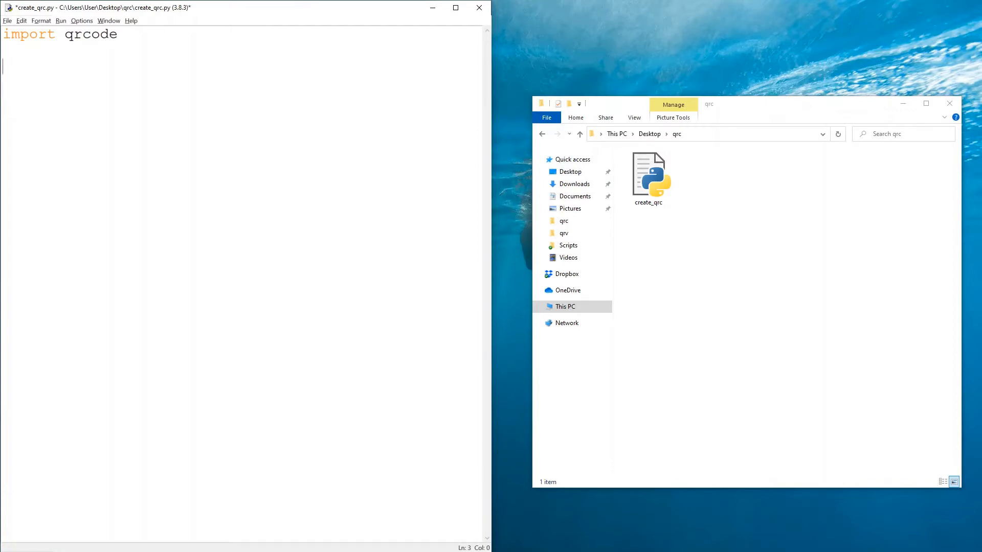
type("#")
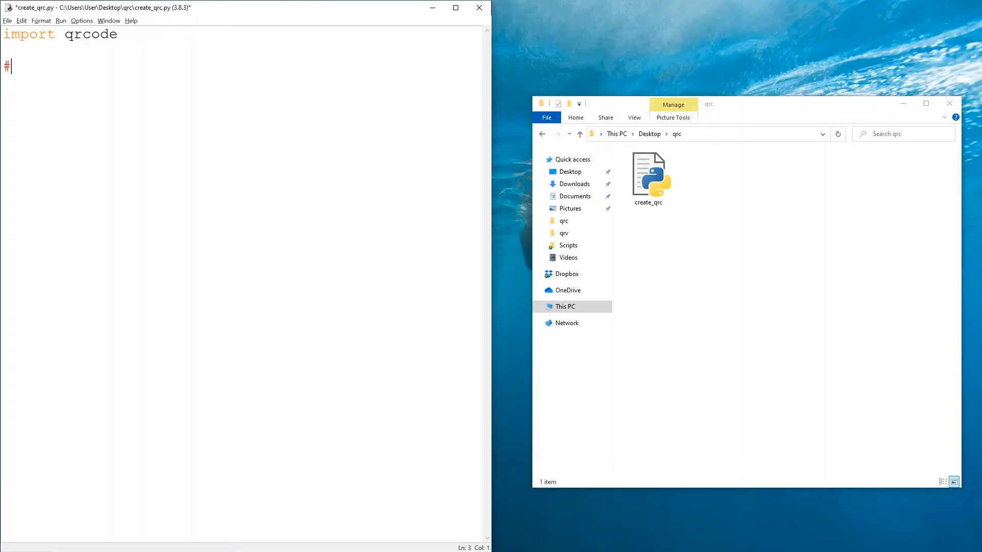
type("Approach 1 - f")
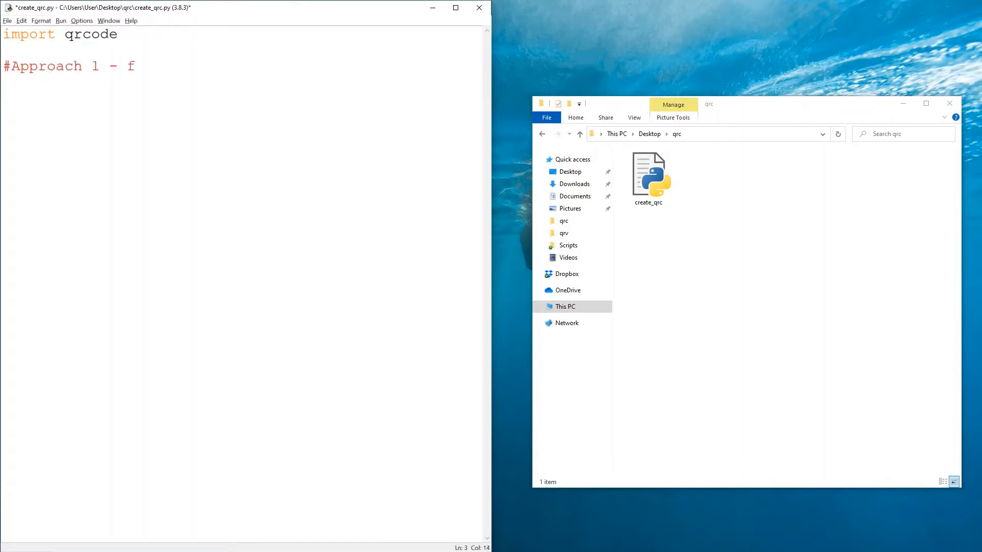
type("ixed in size")
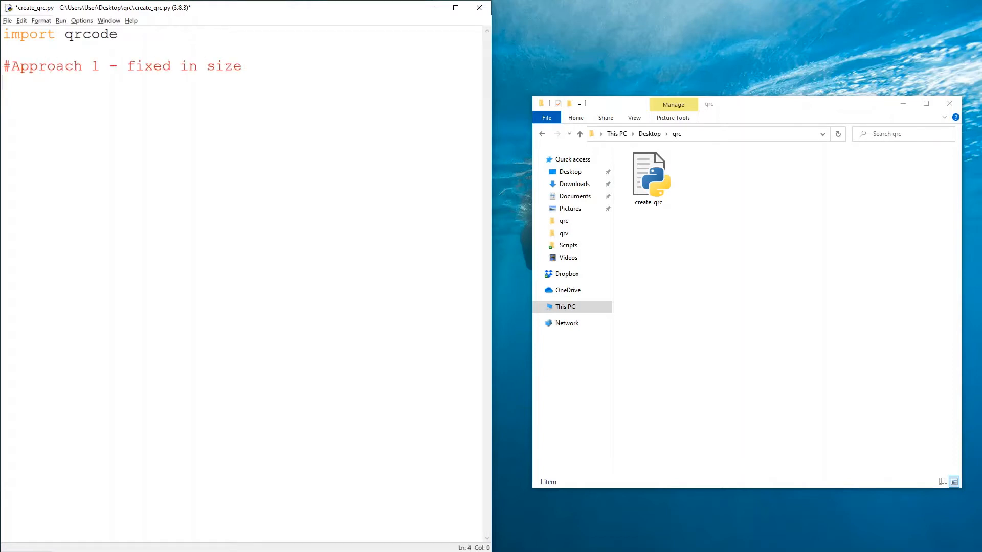
Assign the 'Hello ... -code tutorial' greeting string to information
type("informatio")
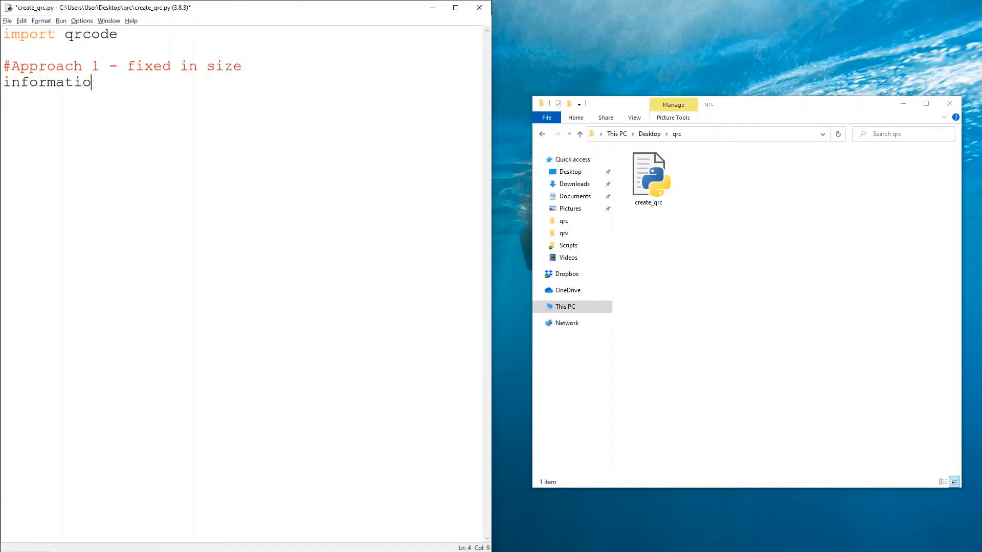
type("n = ''")
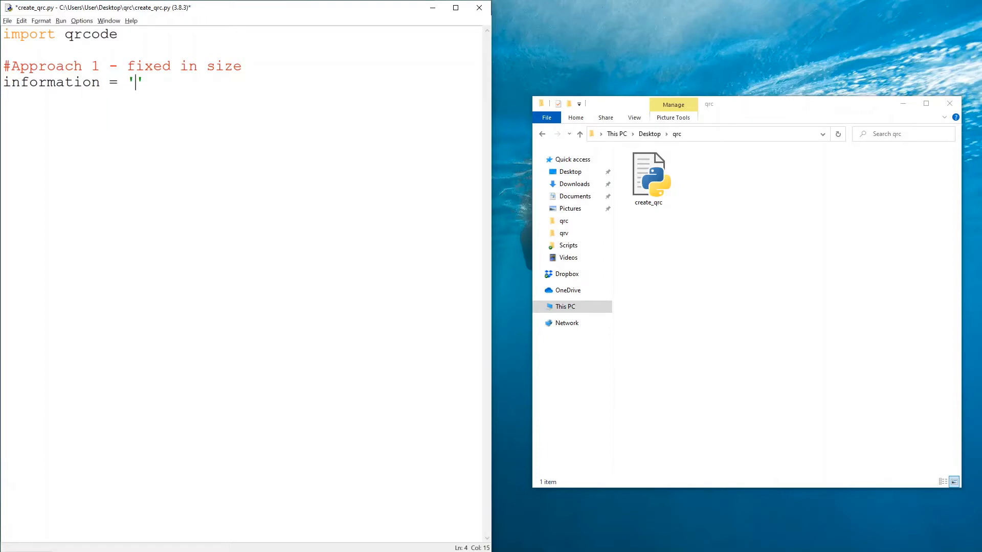
type("Hello, this is a QR")
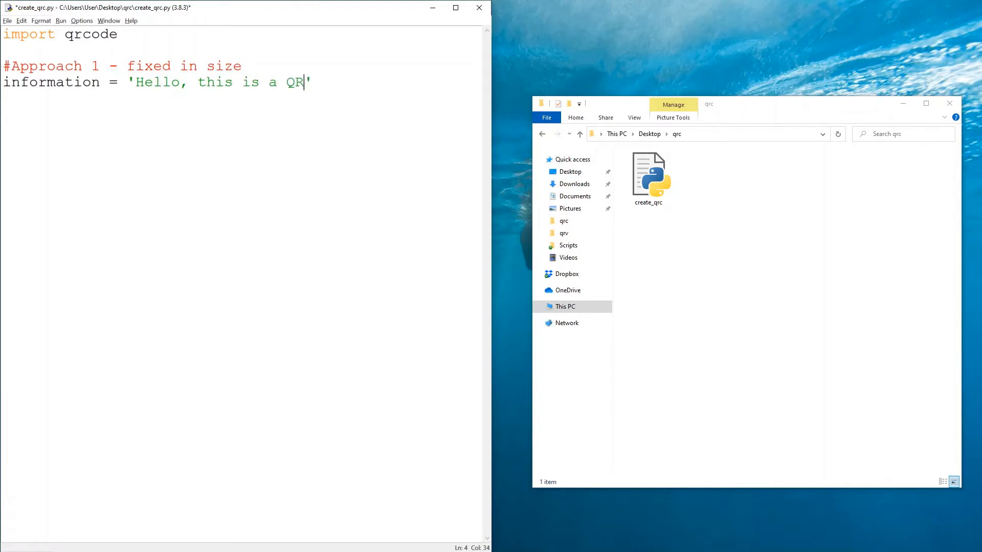
type("-code tutorial")
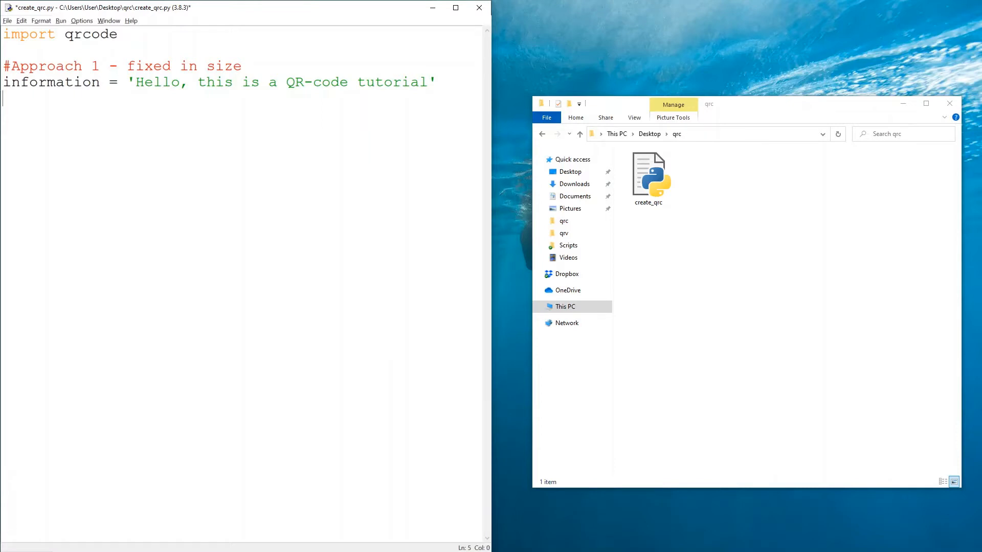
Build the QR code with qr = qrcode.make(information)
type("qr =")
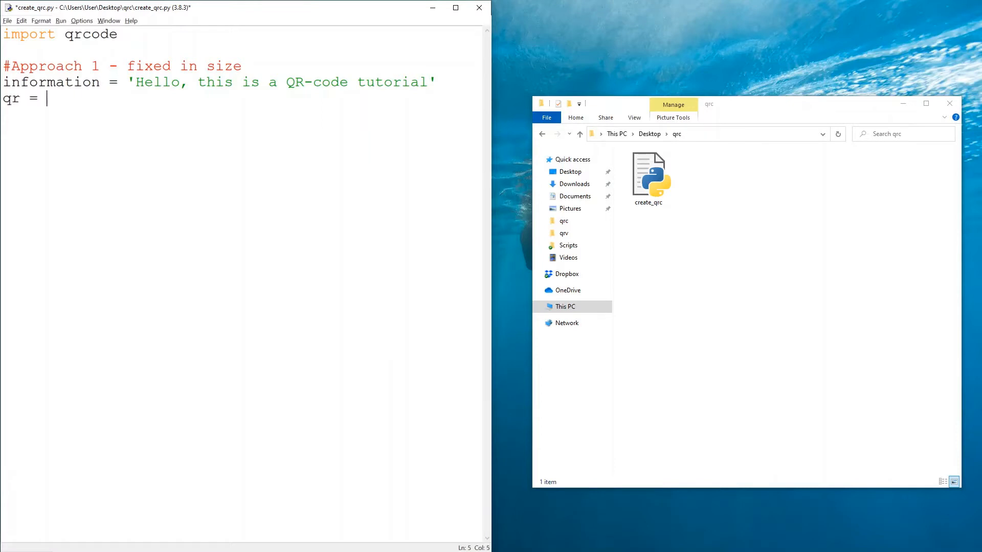
type("qrcode.make")
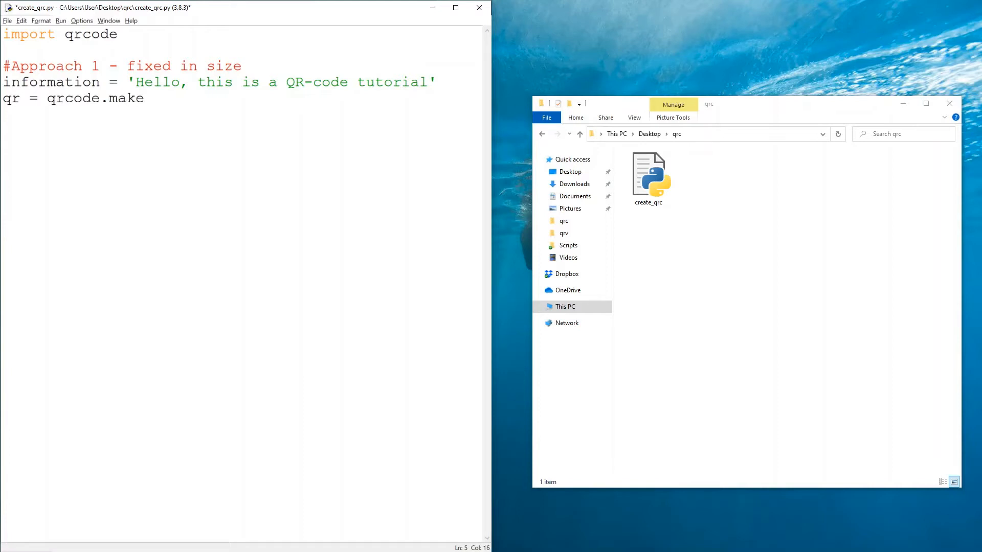
type("(i")
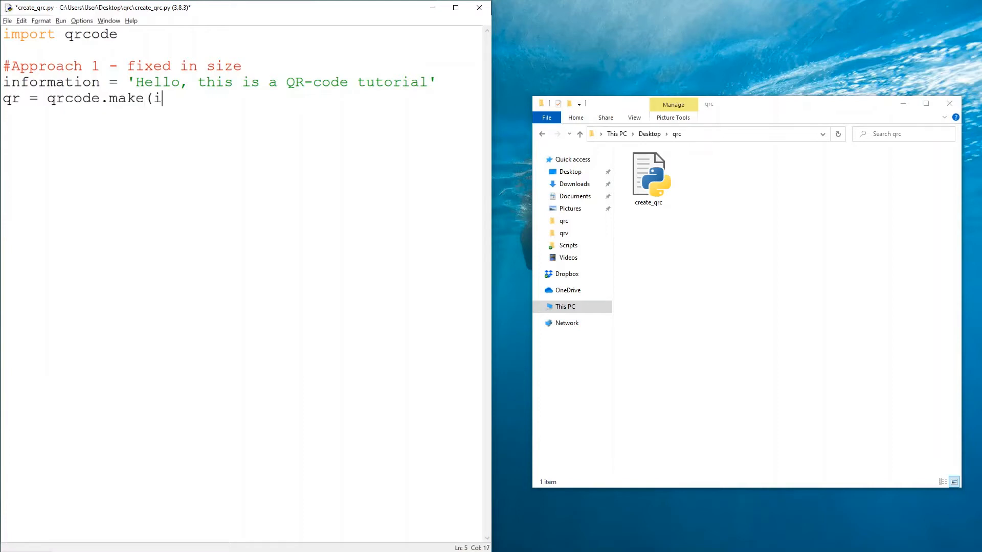
type("nformation)")
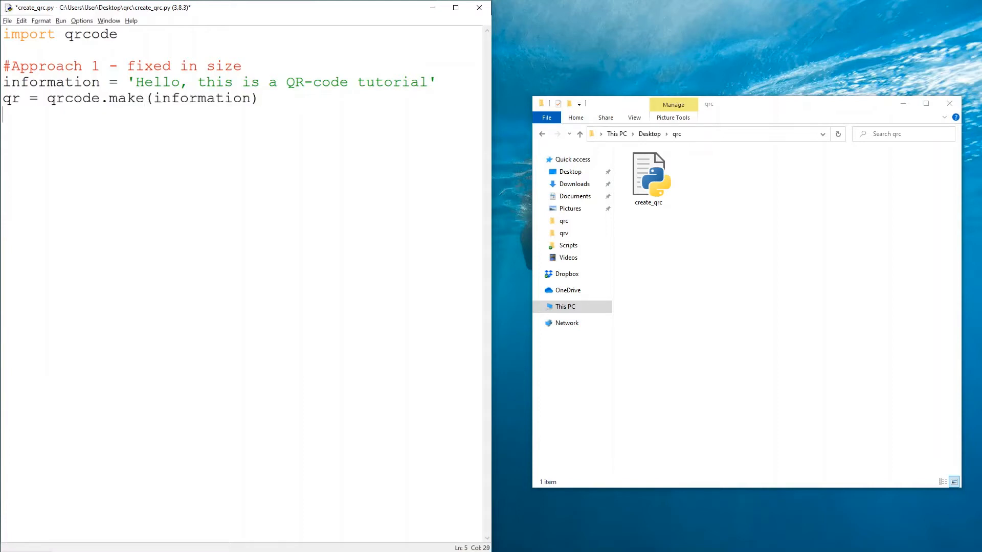
Save the QR code as 'tutorial.png' and run the module
type("qr")
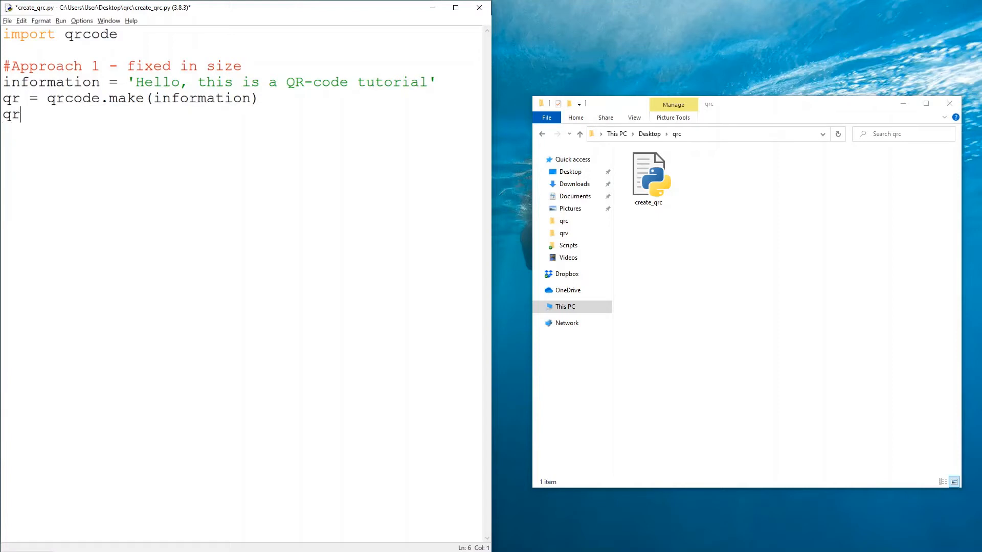
type(".save('')")
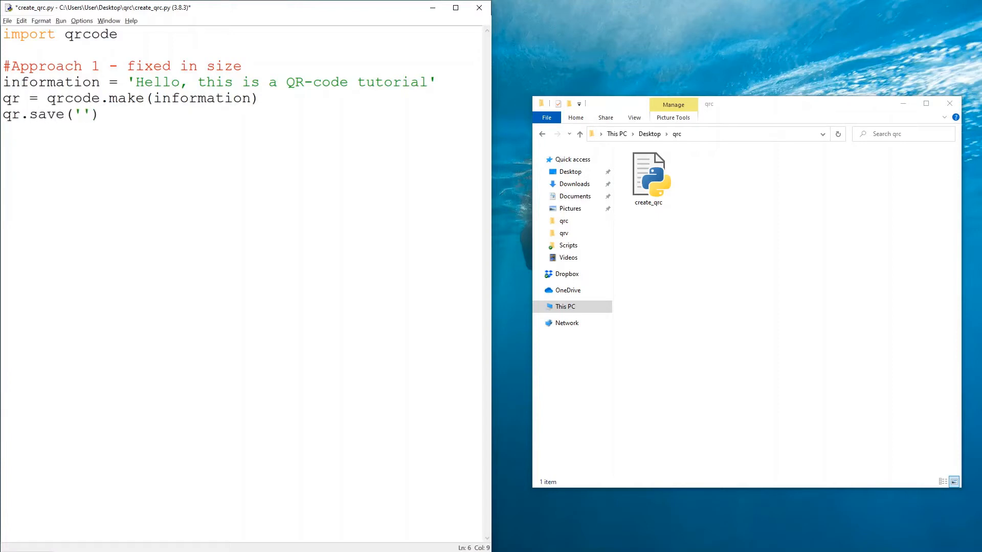
type("tutorial.")
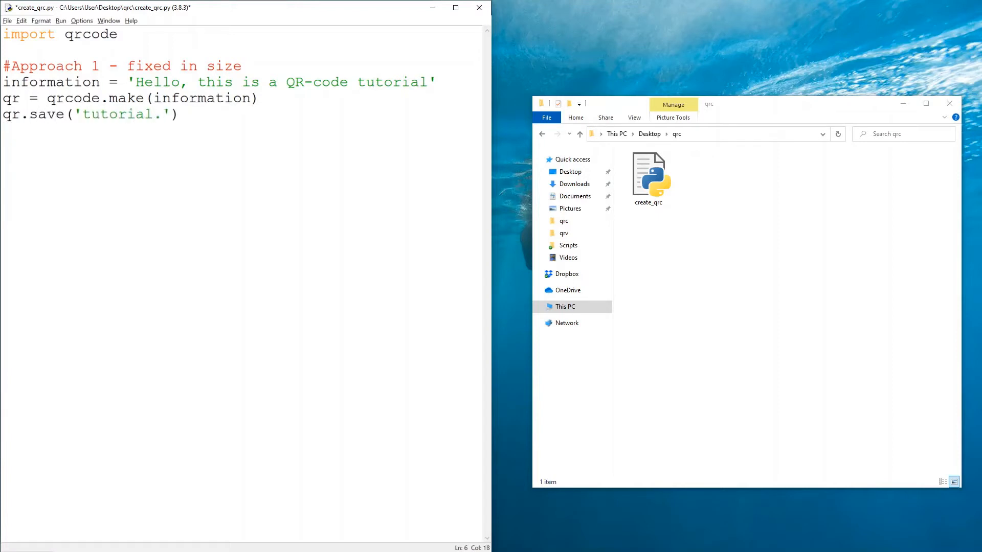
type("png")
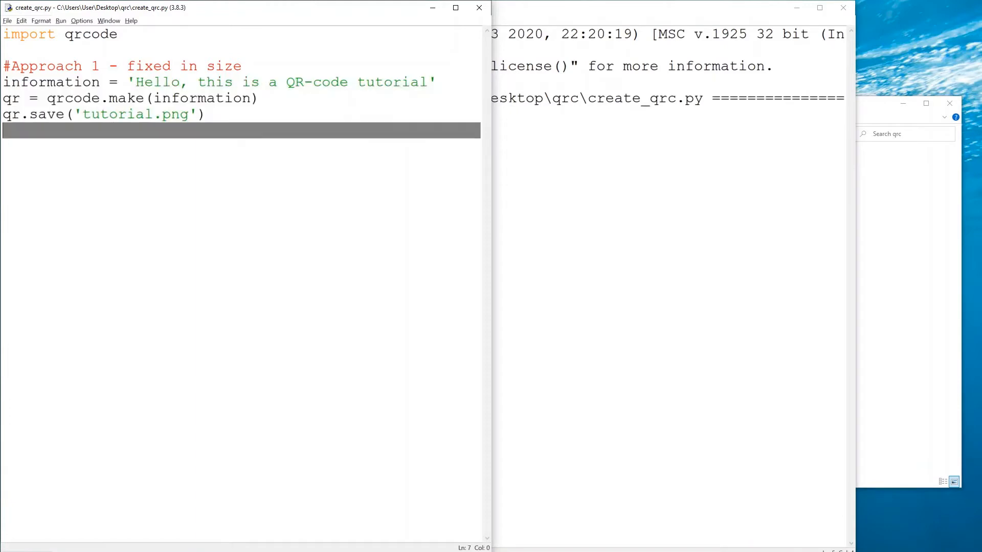
View tutorial.png's properties confirming 370 × 370 pixels, then close them
right_click(704, 170)
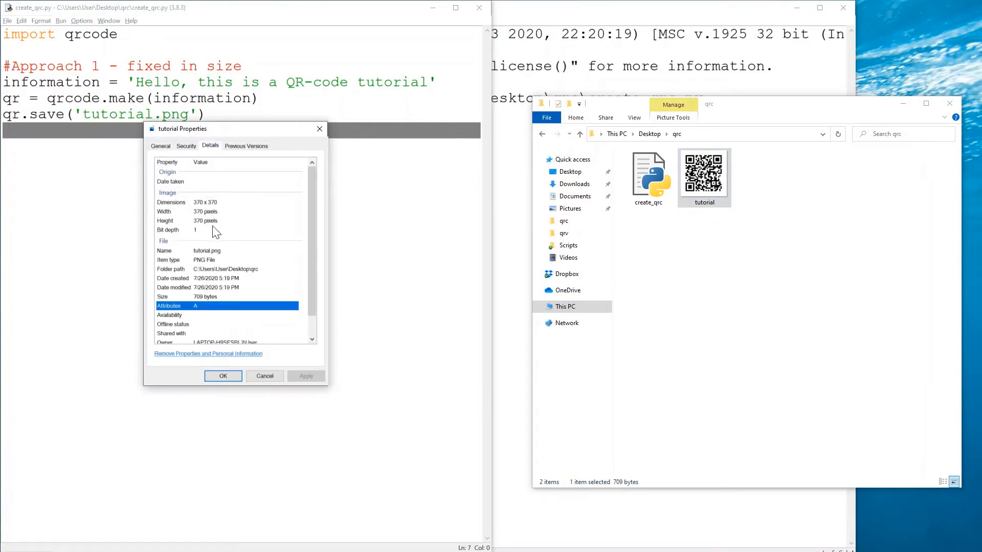
mouse_move(218, 232)
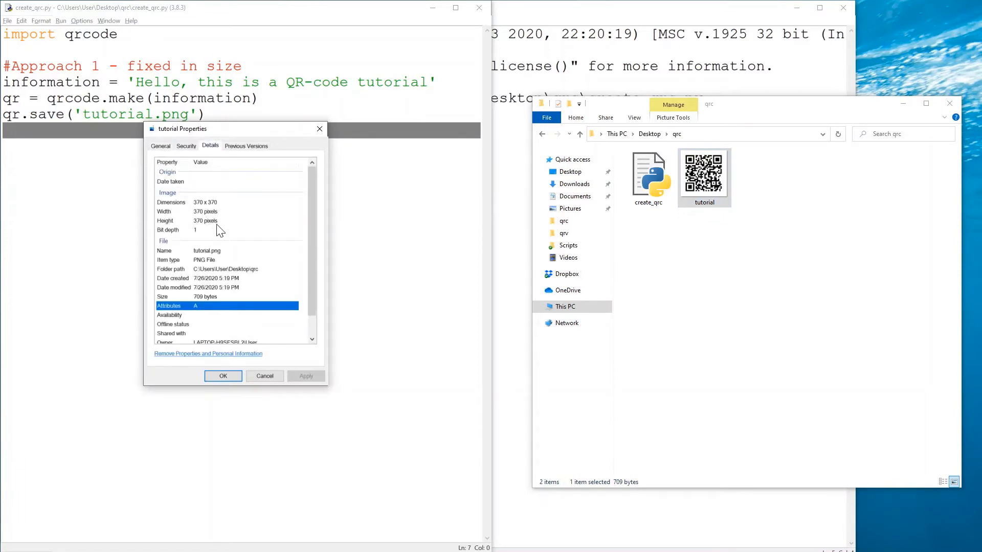
mouse_move(320, 129)
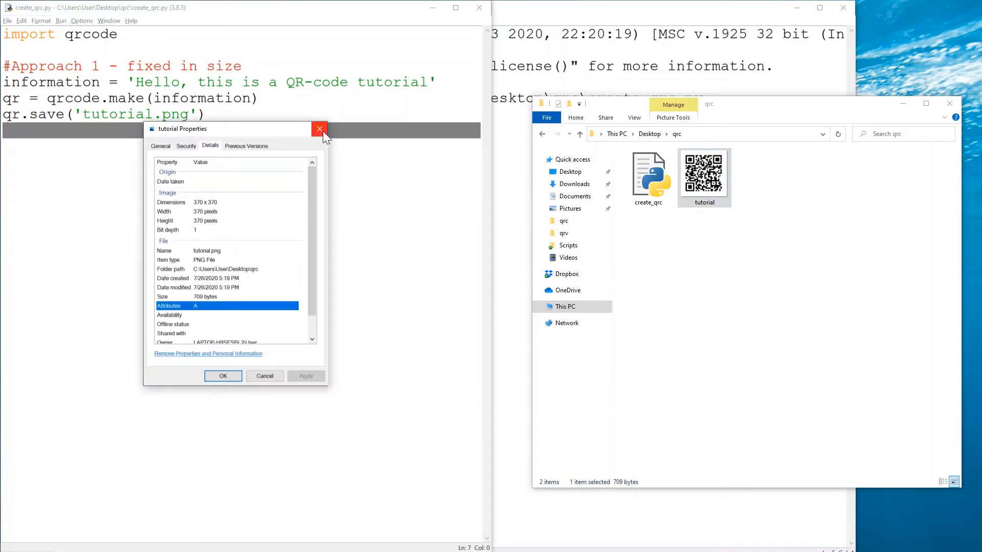
left_click(320, 130)
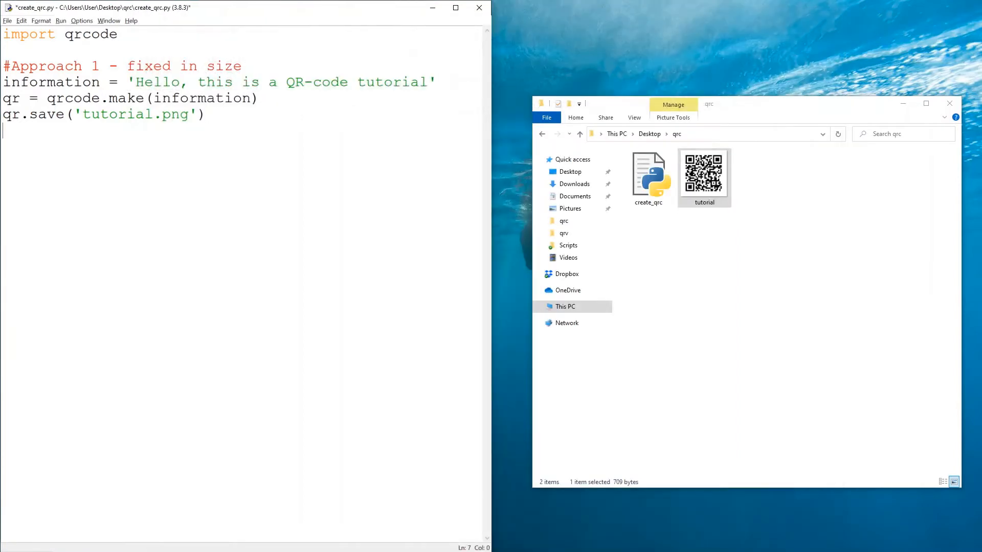
Add the '#Approach 2 - variable size' comment and comment out the fixed-size lines
type("#Ap")
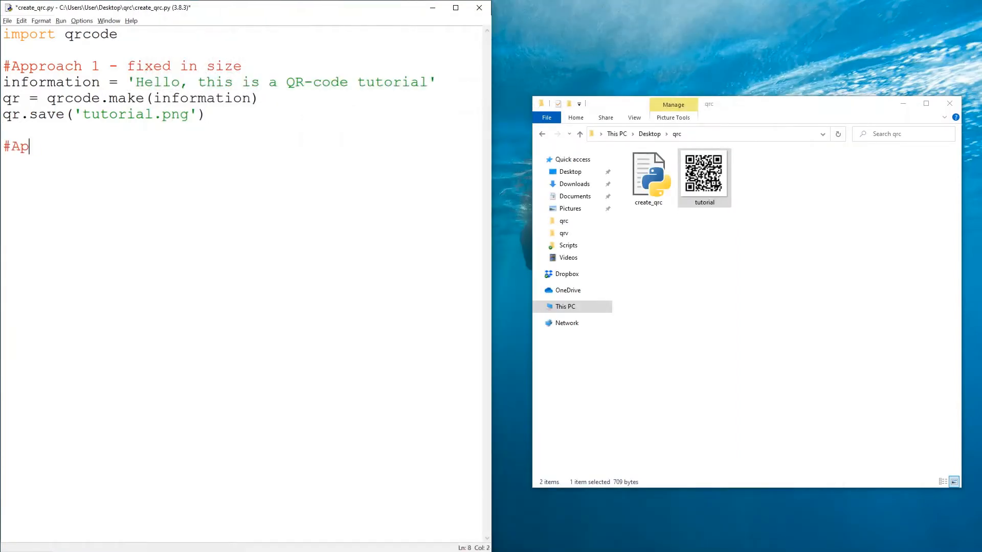
type("proach 2 - variable")
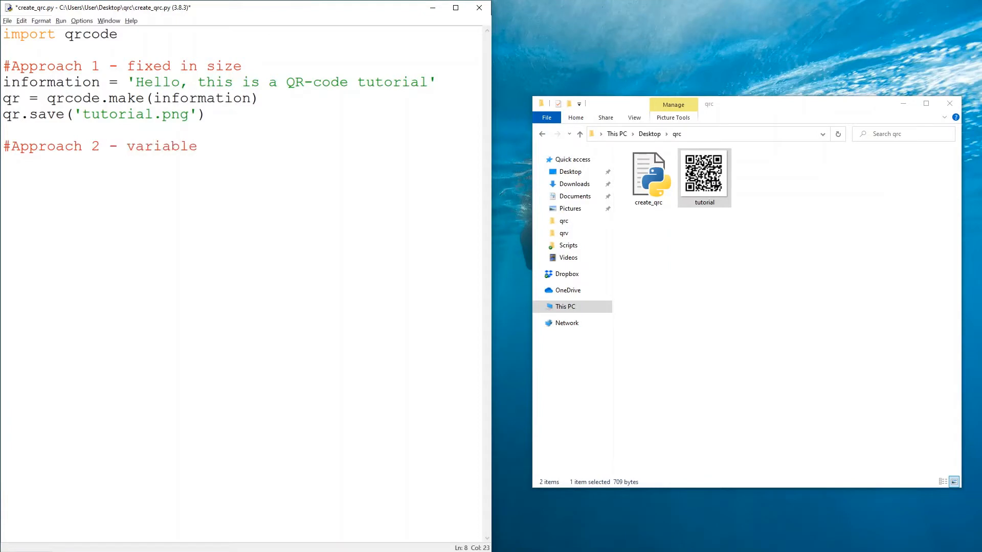
type("size")
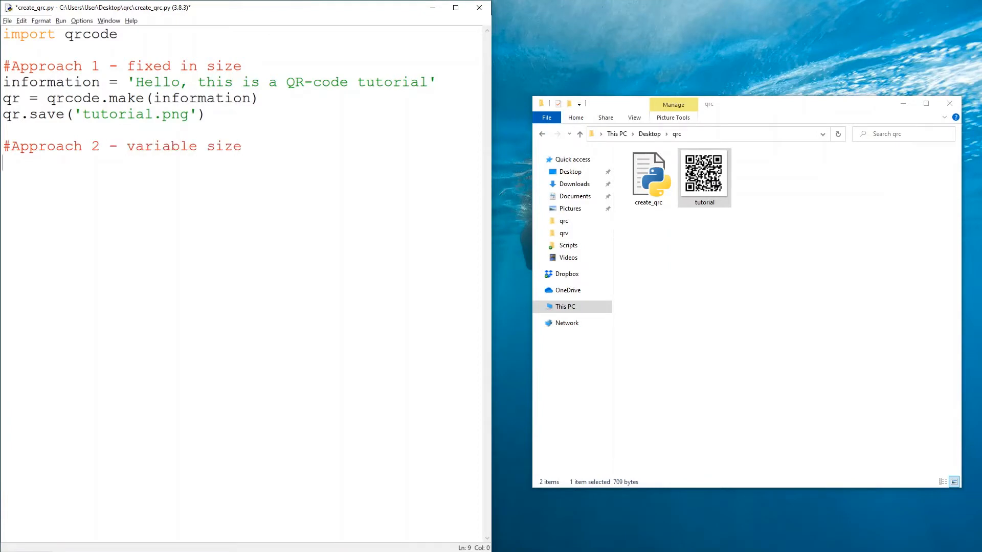
left_click(257, 99)
type("information = 'Hello, this is a QR-code tutorial")
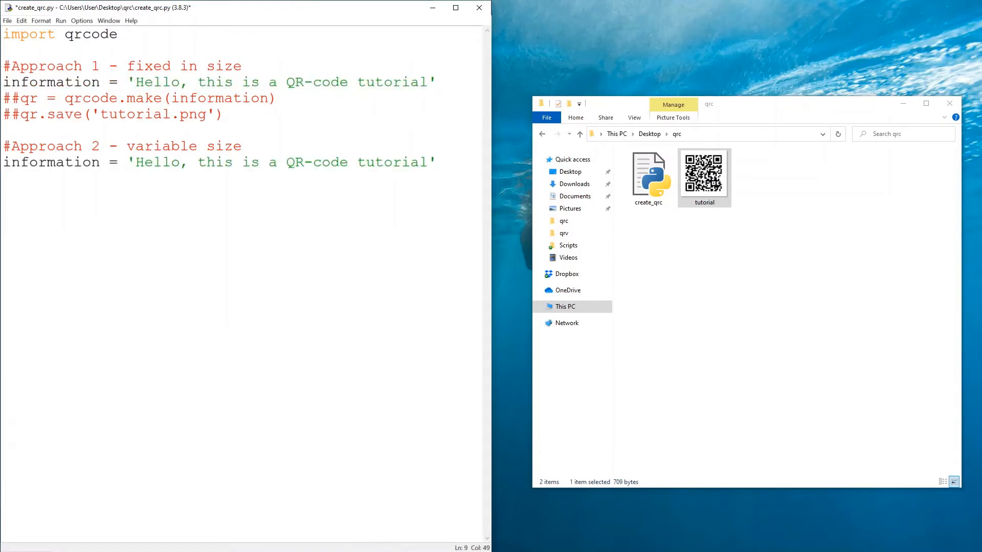
type("##")
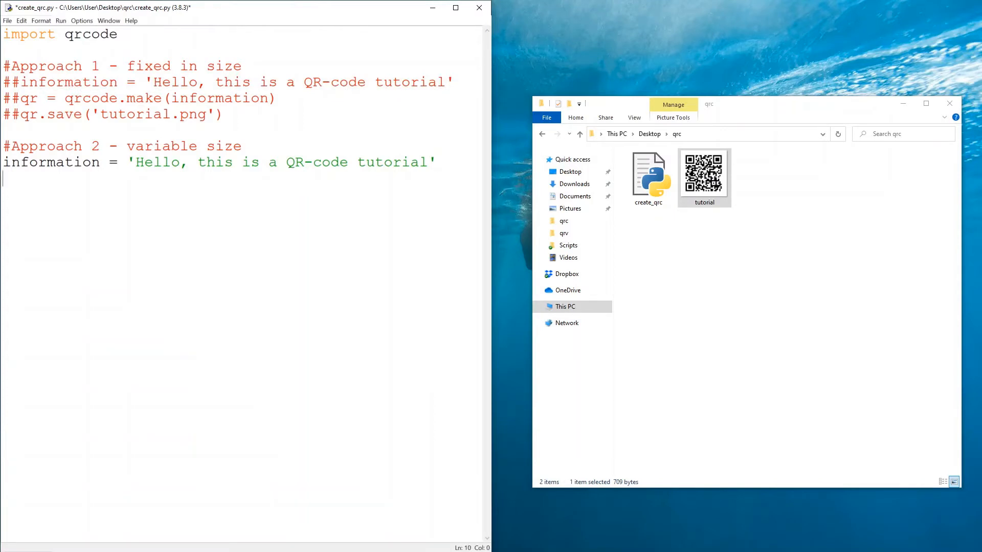
Start qr = qrcode.QRCode( ) with its parentheses split onto separate lines
type("qr")
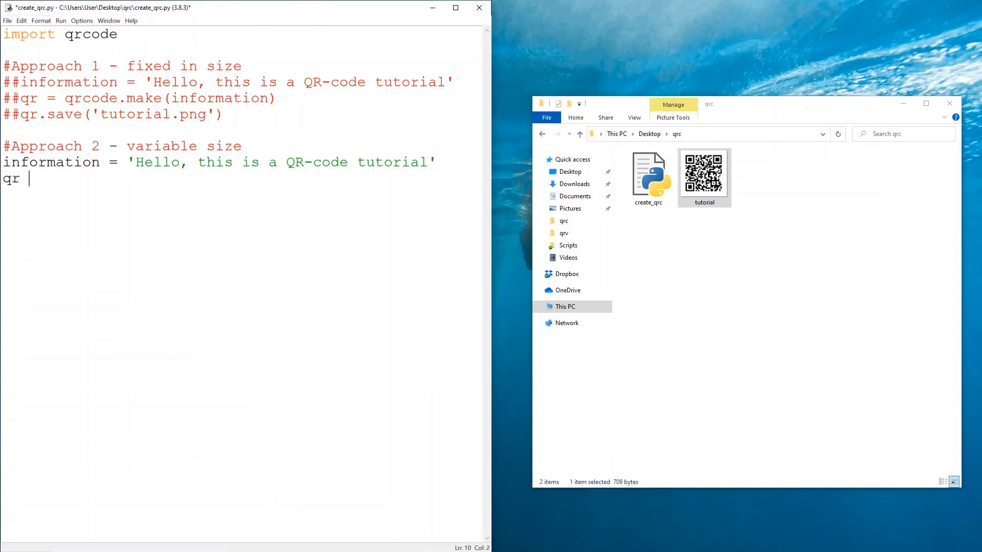
type("= qrco")
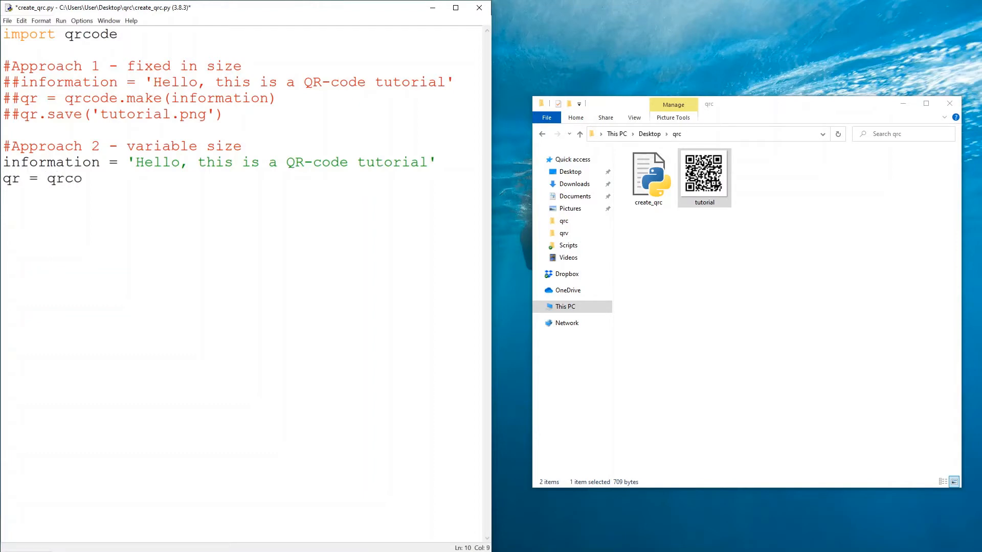
type("de.QRCod")
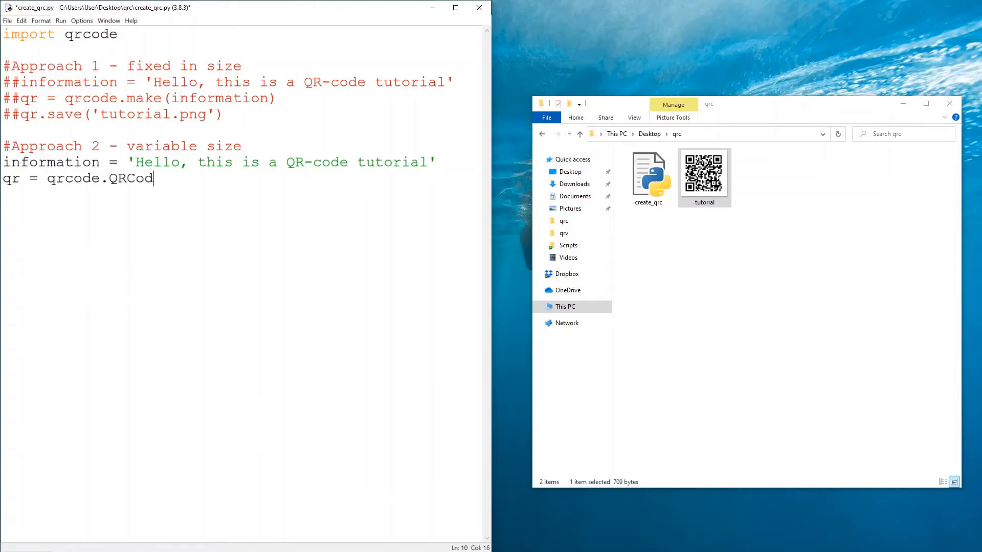
type("e")
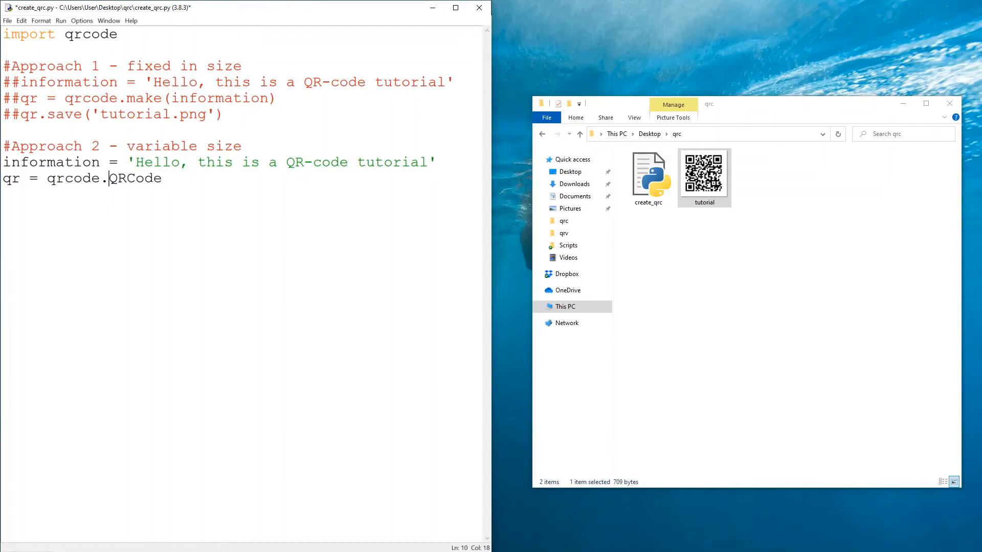
type("()")
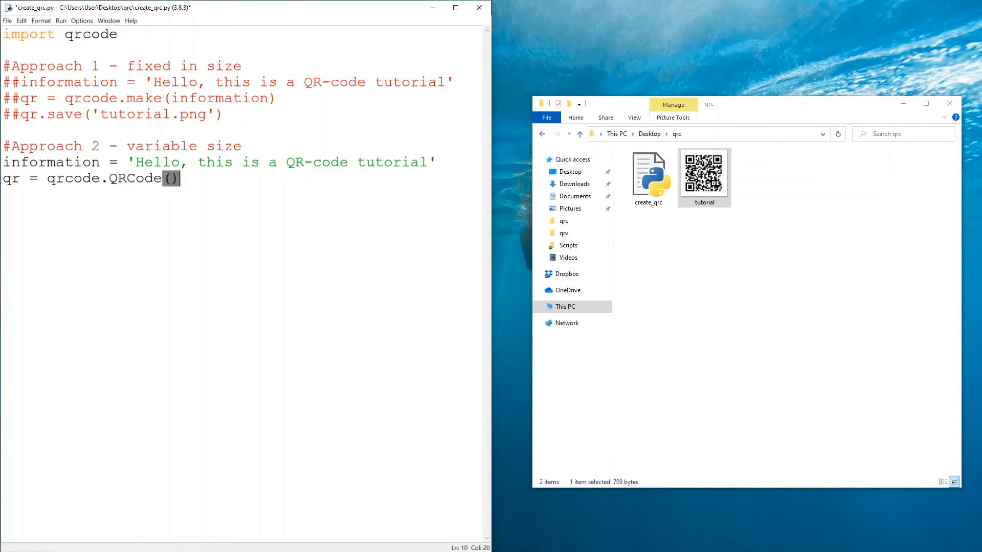
key("enter")
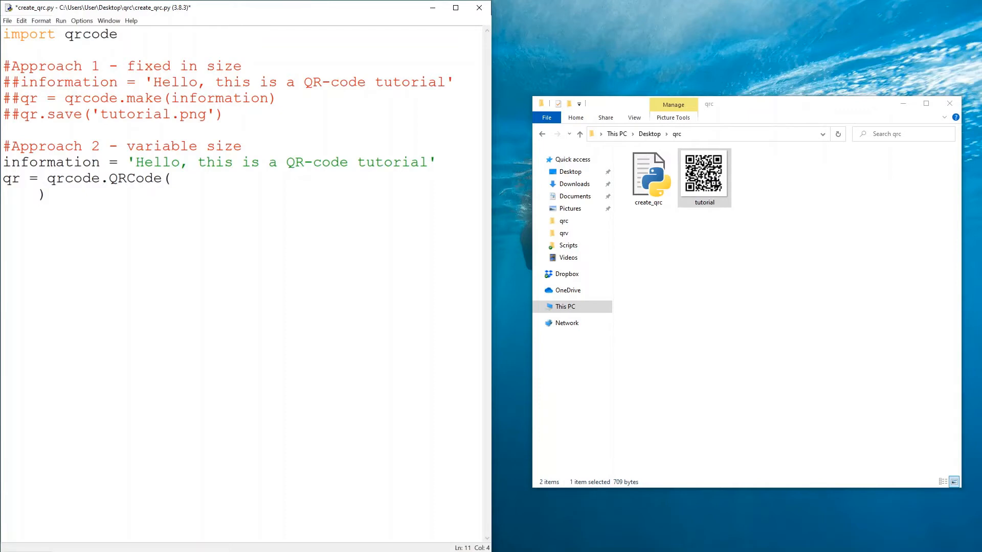
Set version = 1 with a '#Controls size' comment and a blank parameter line
type("version =")
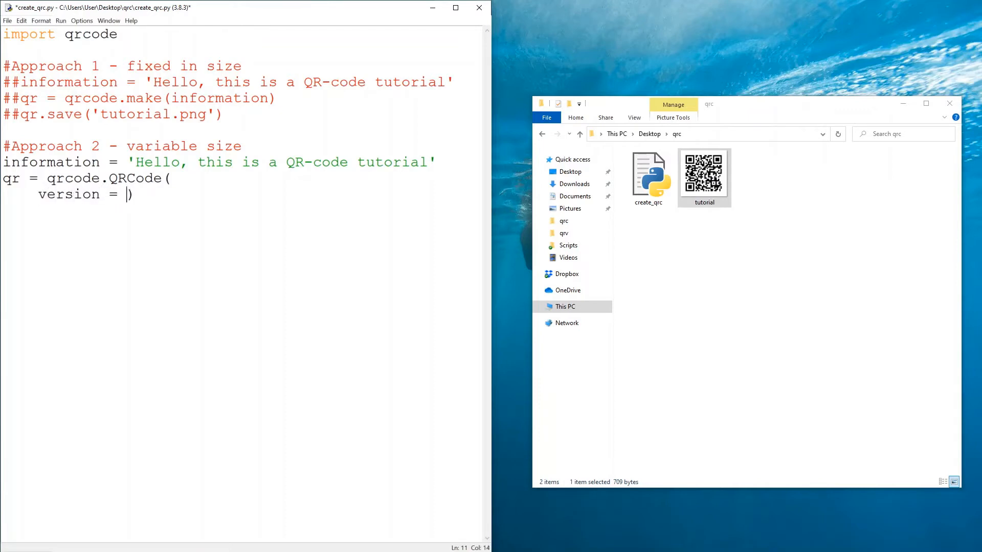
type("1,")
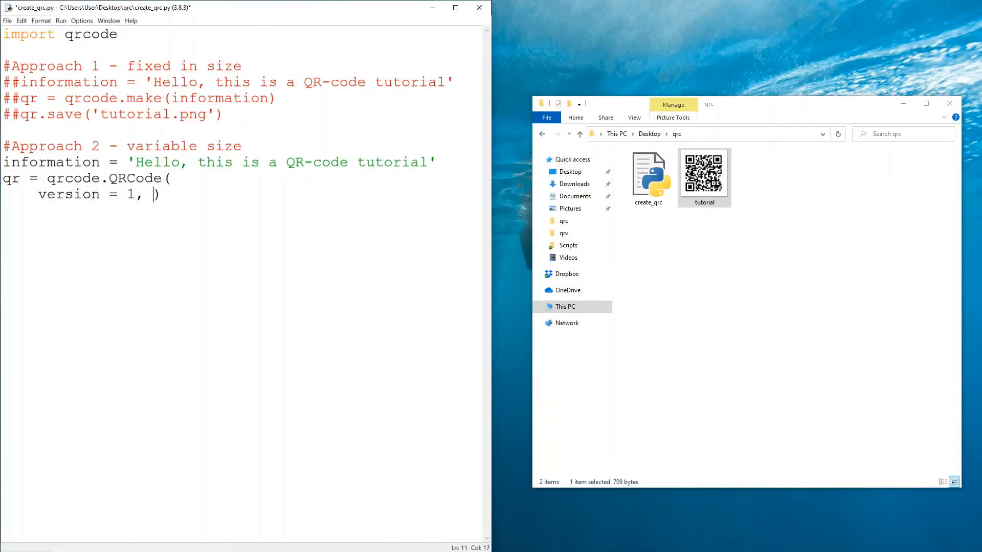
type("#Control")
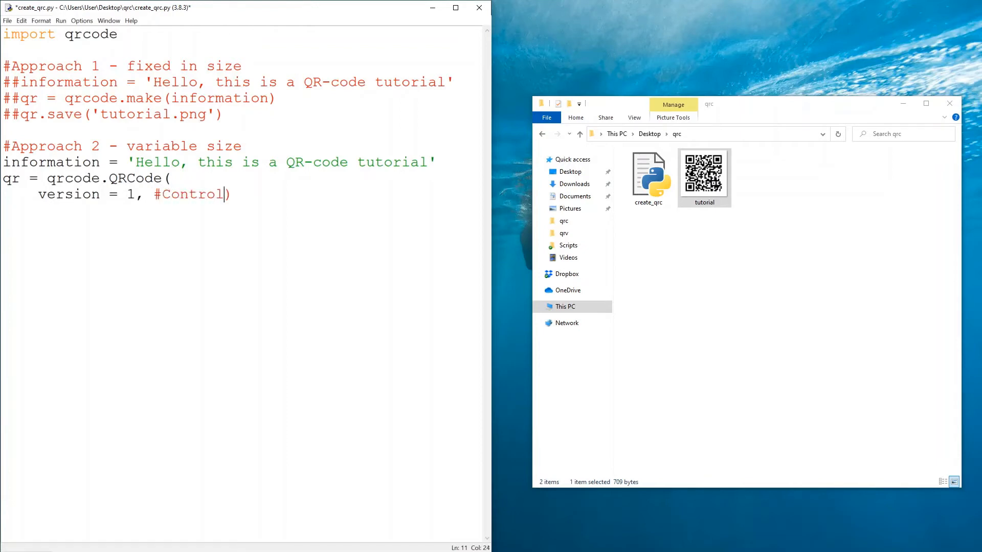
type("s size int1 and 40")
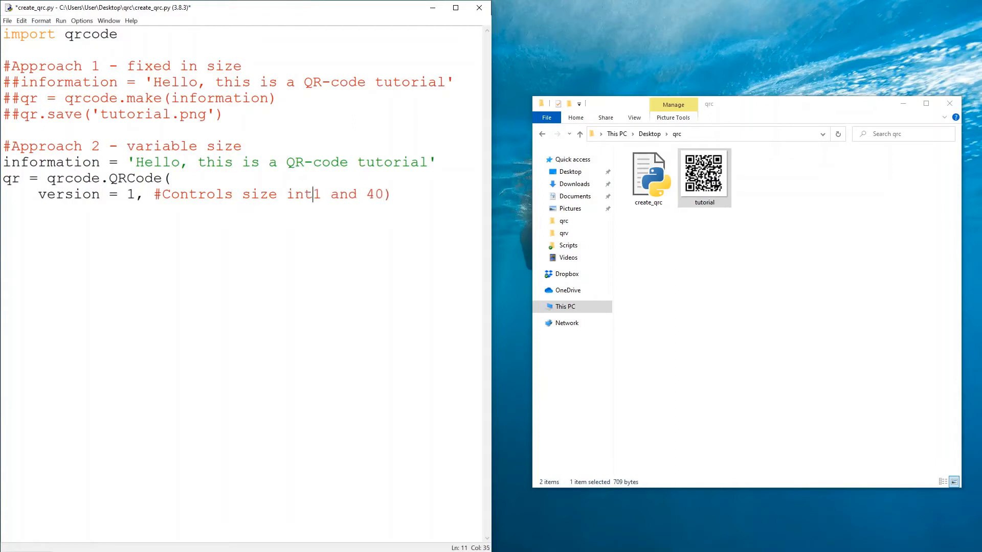
type(",")
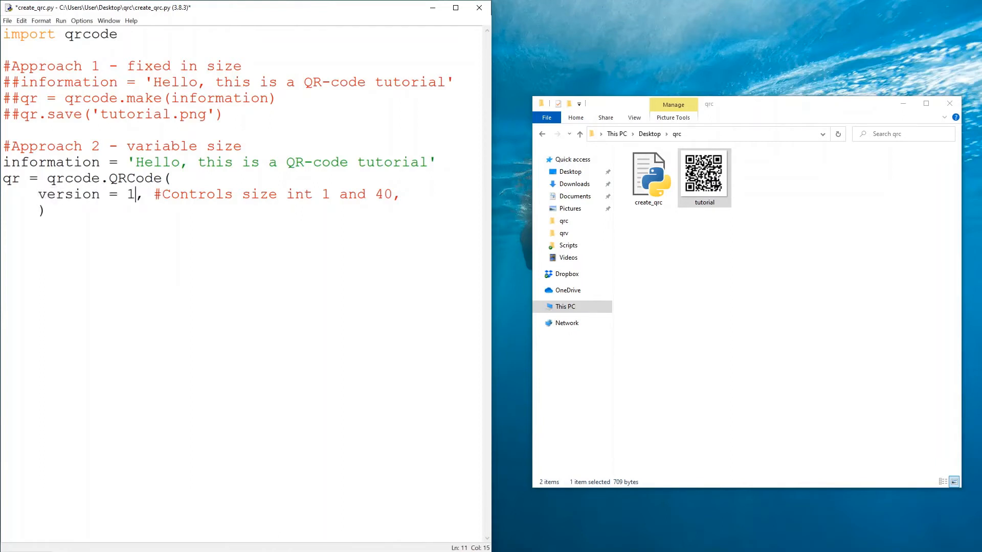
left_click_drag(244, 163, 431, 162)
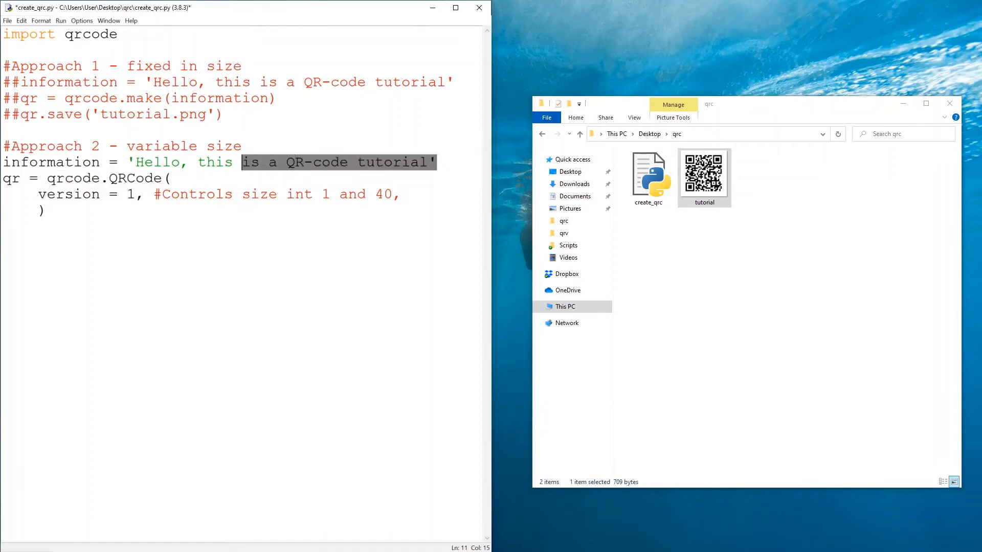
double_click(382, 194)
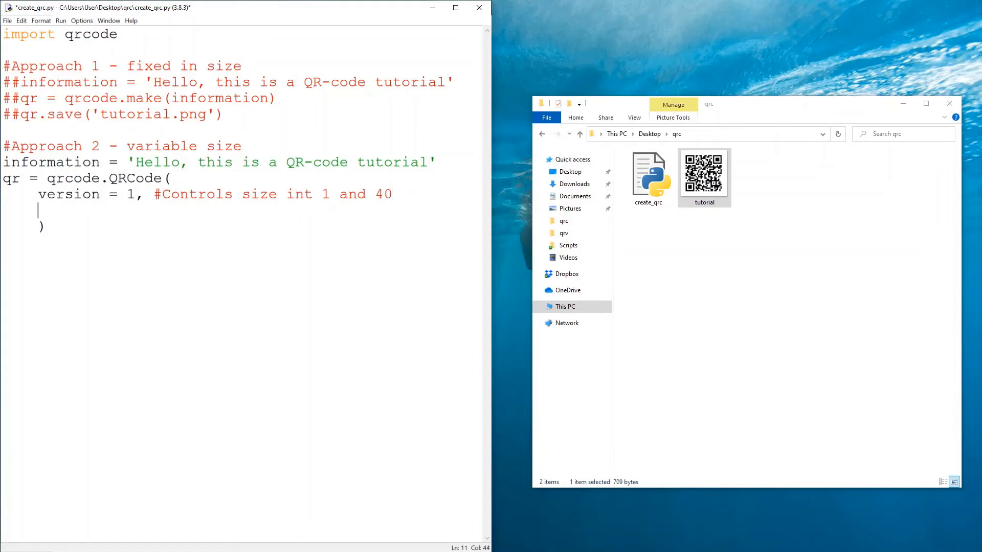
Set error_correction = qrcode.constants.ERROR_CORRECT_M as the second parameter
type("e")
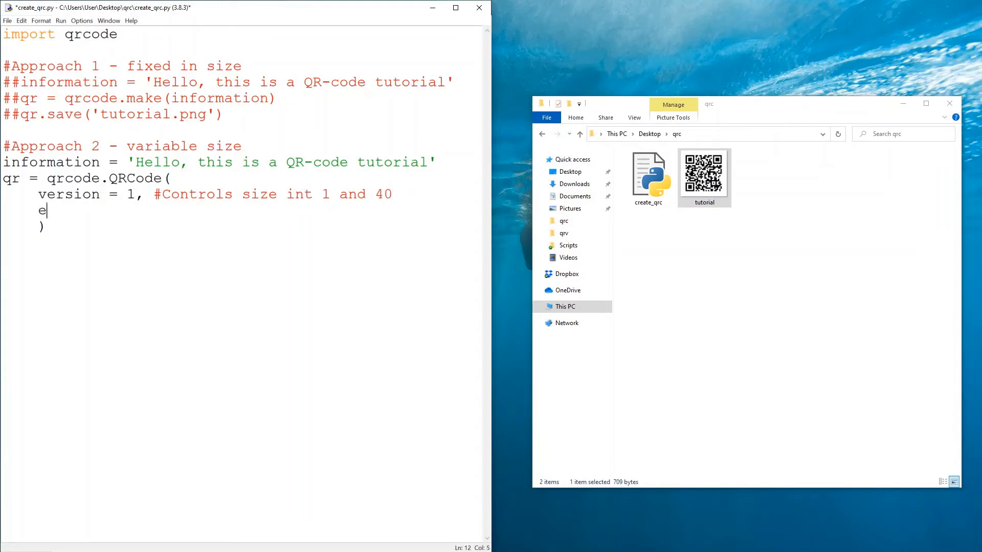
type("rror_correctio")
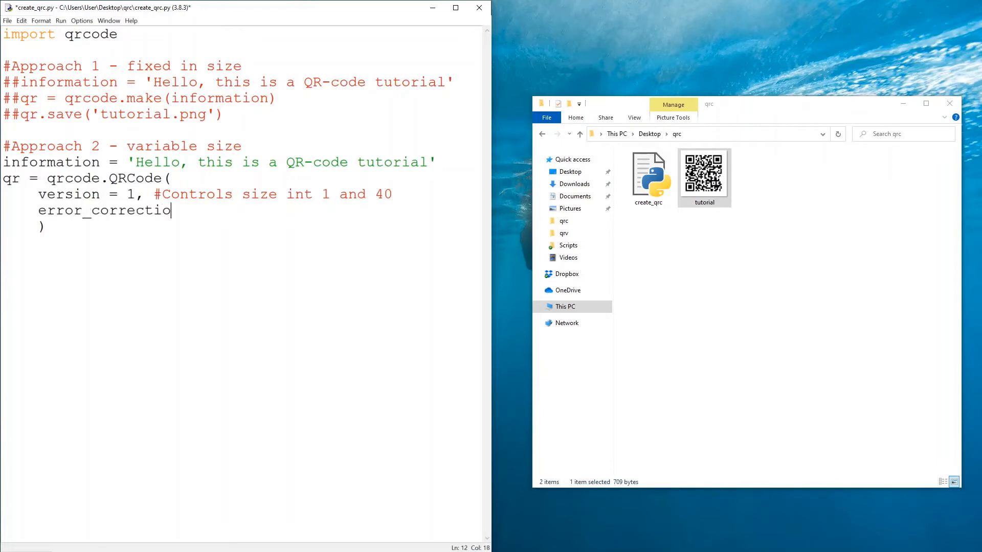
type("n =")
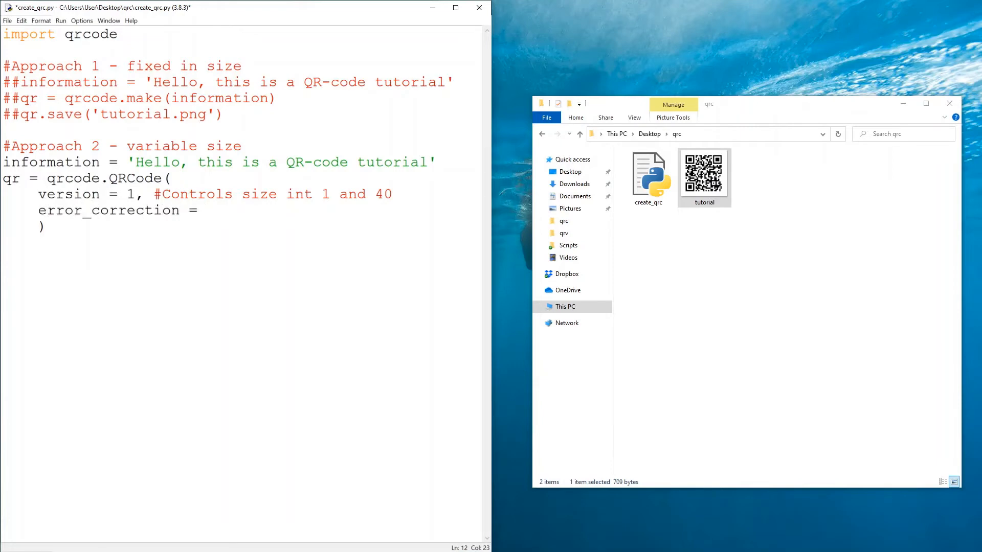
left_click(204, 211)
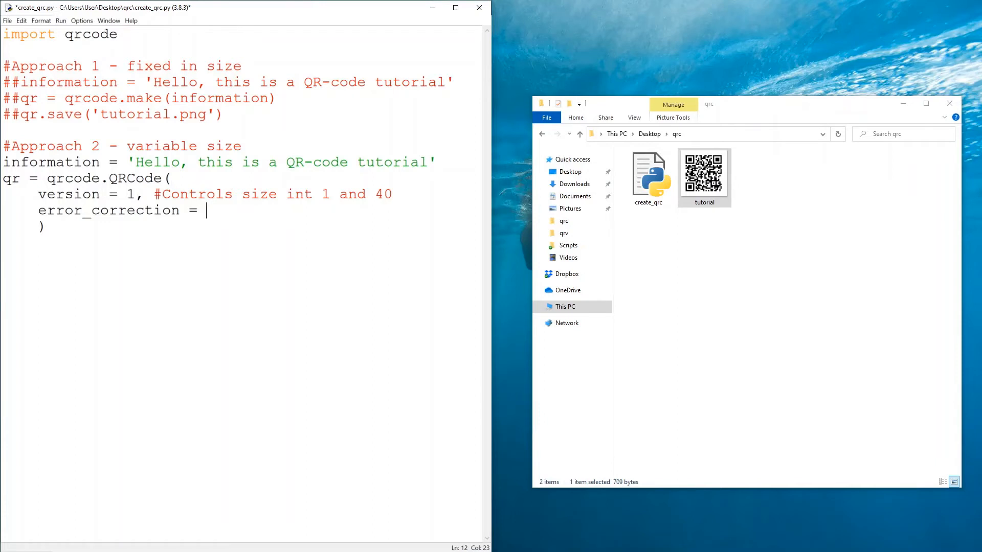
type("qr")
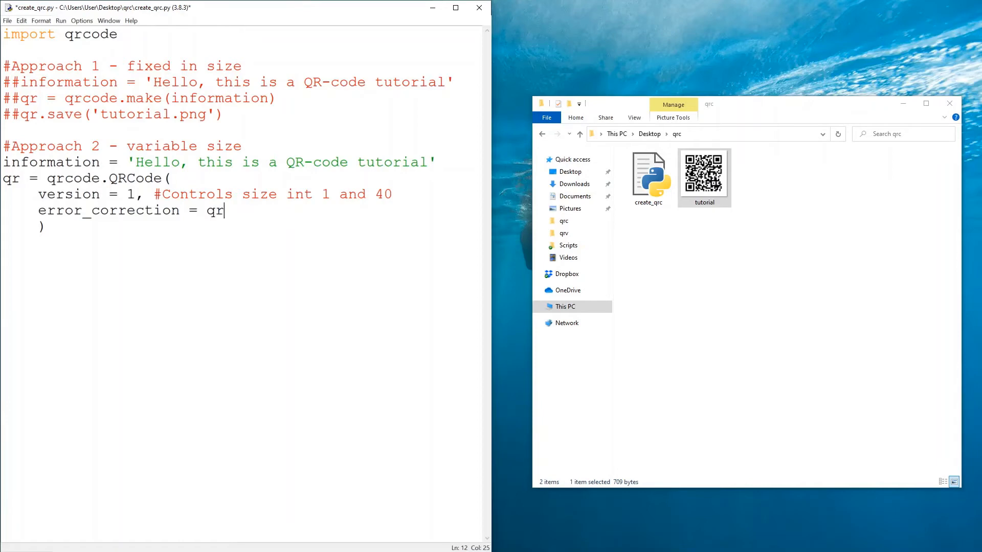
type("code")
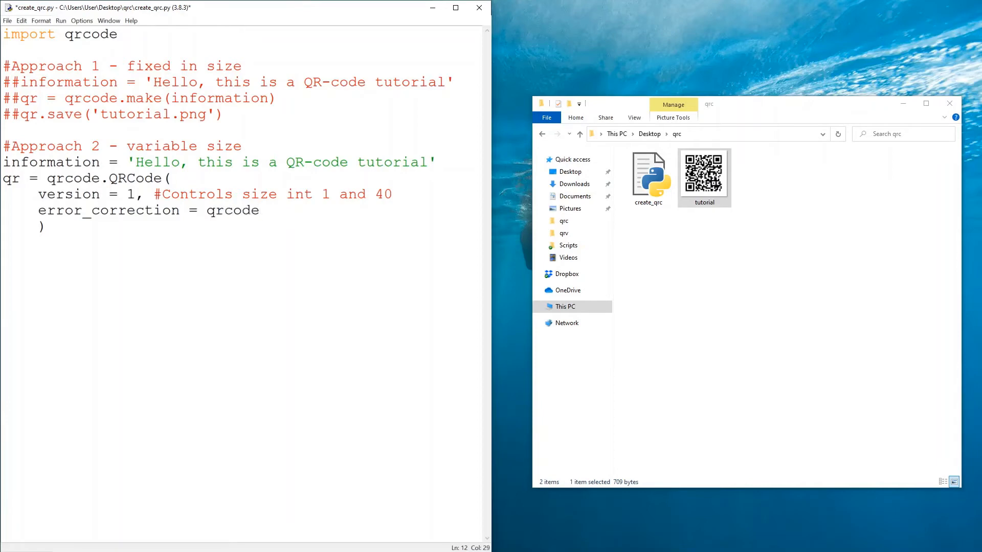
type(".constants")
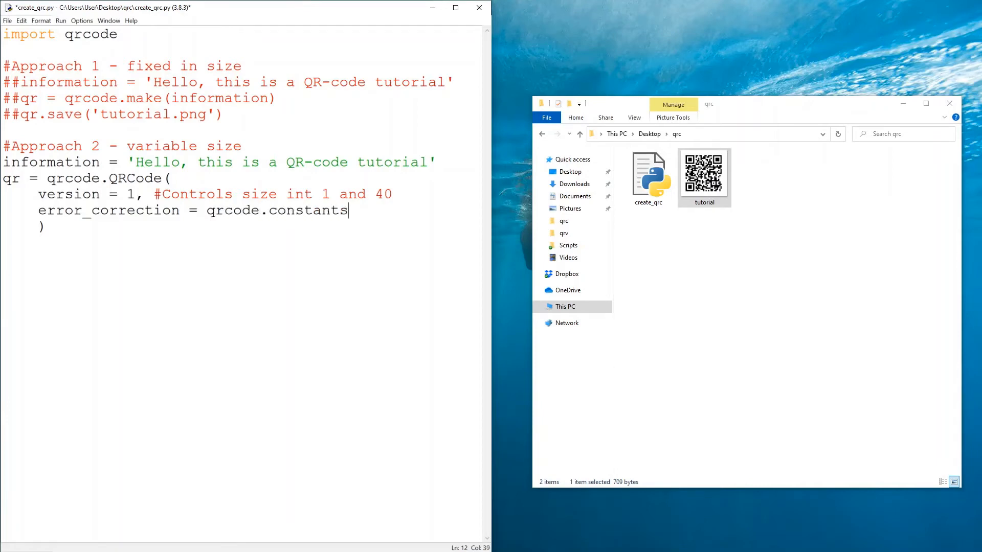
type(".ERROR")
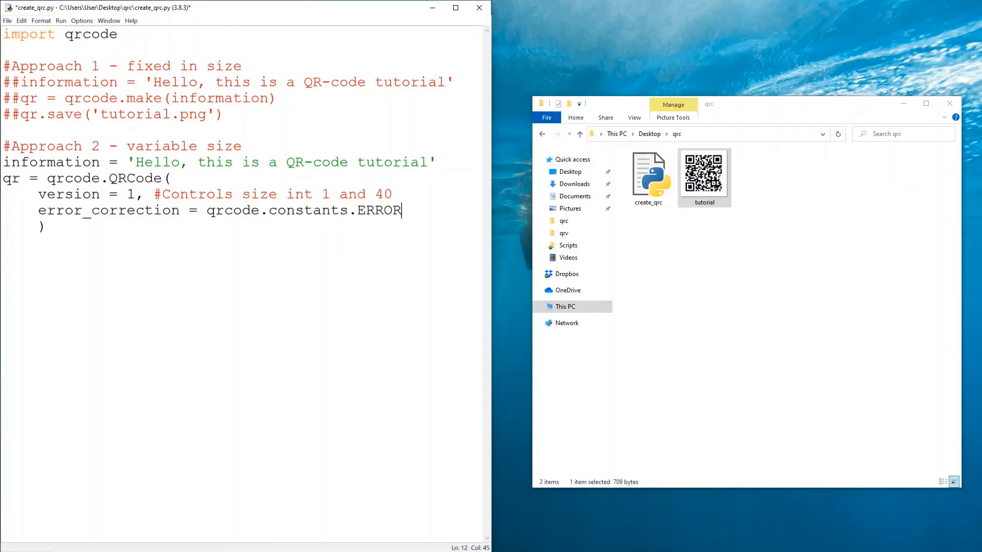
type("_CORRECT")
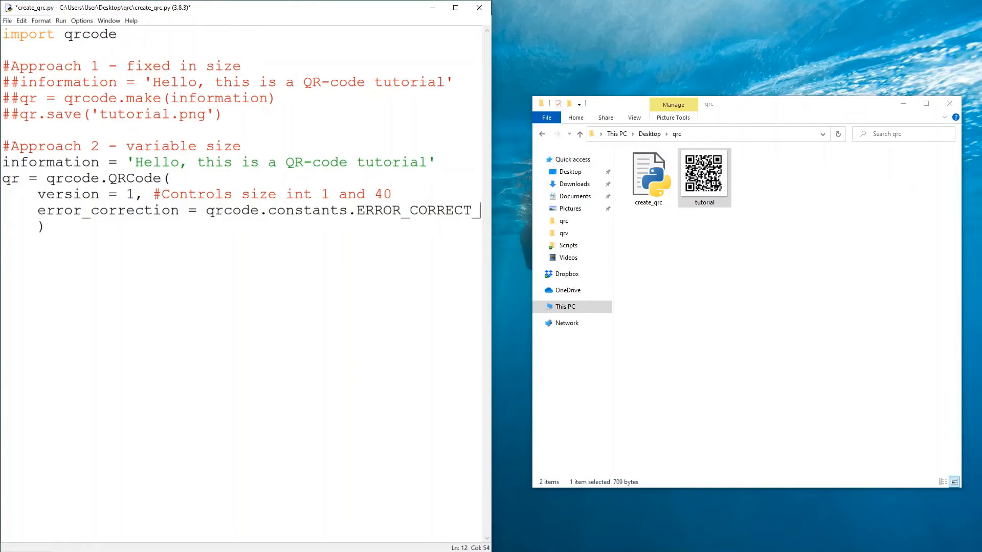
type("_M,")
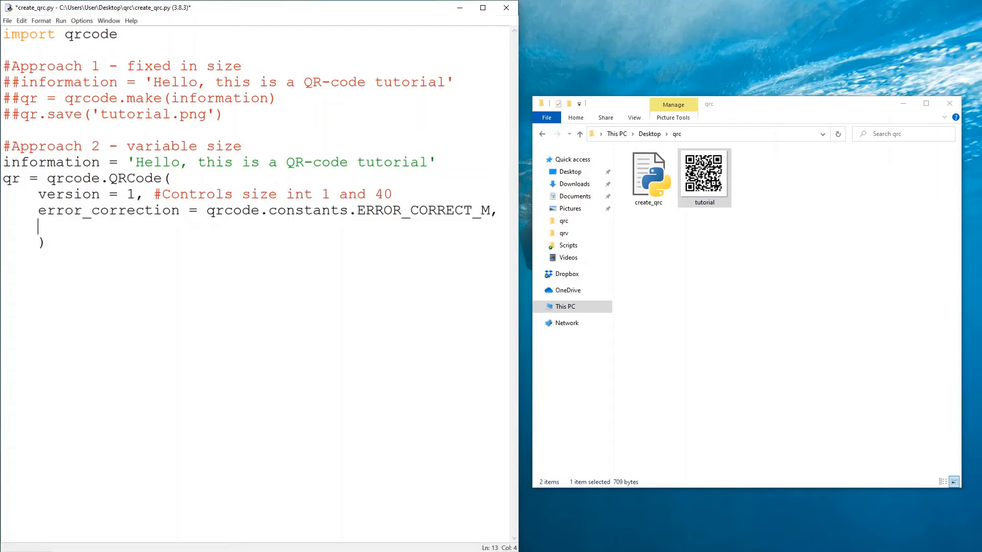
Set box_size = 10 with the '#Number of pixels in a box' comment
type("box_size =")
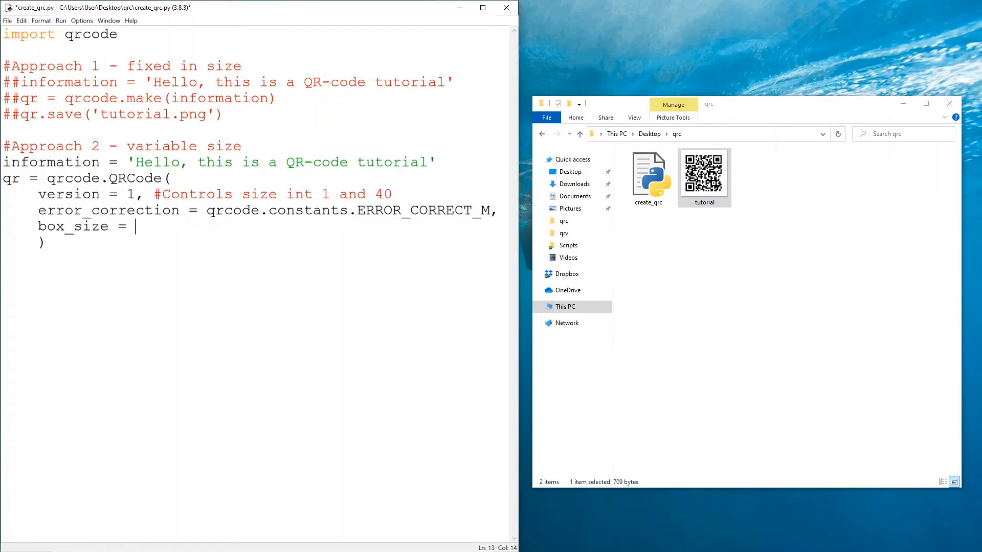
type("10,")
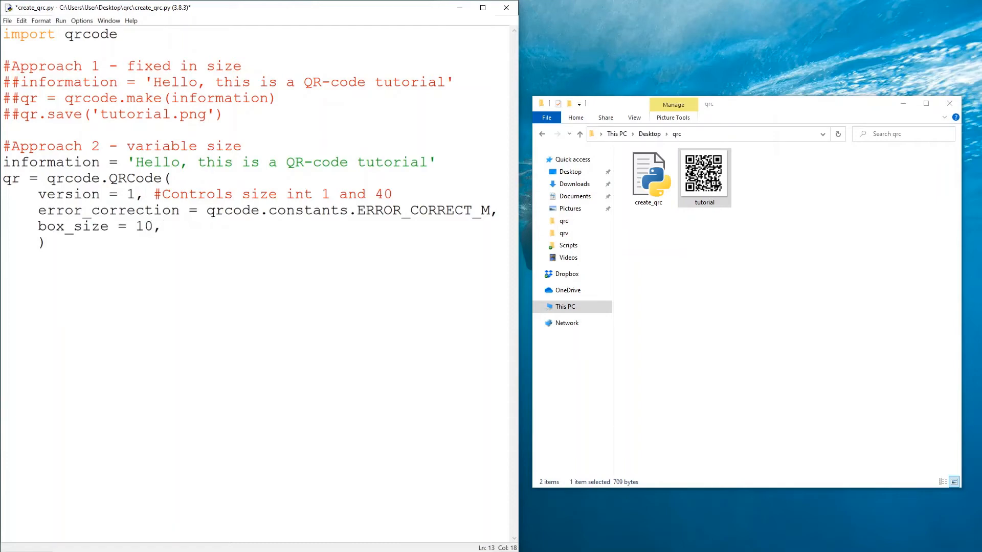
key("Backspace")
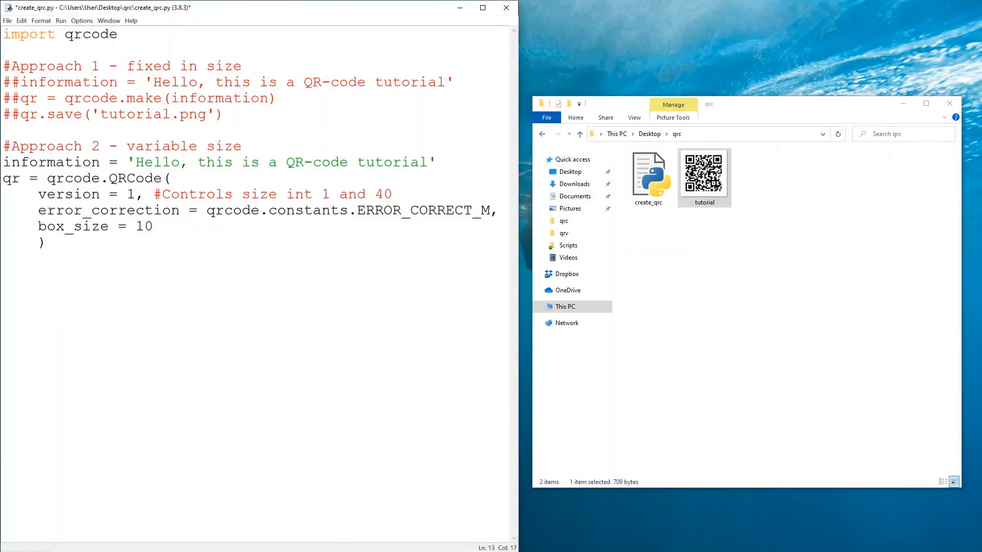
type(", #Number o")
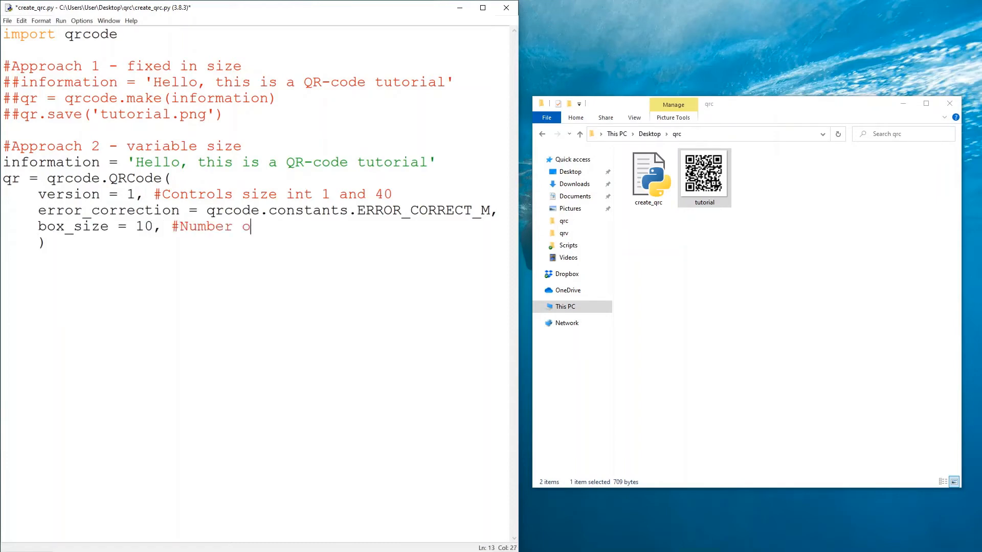
type("f pixels ina")
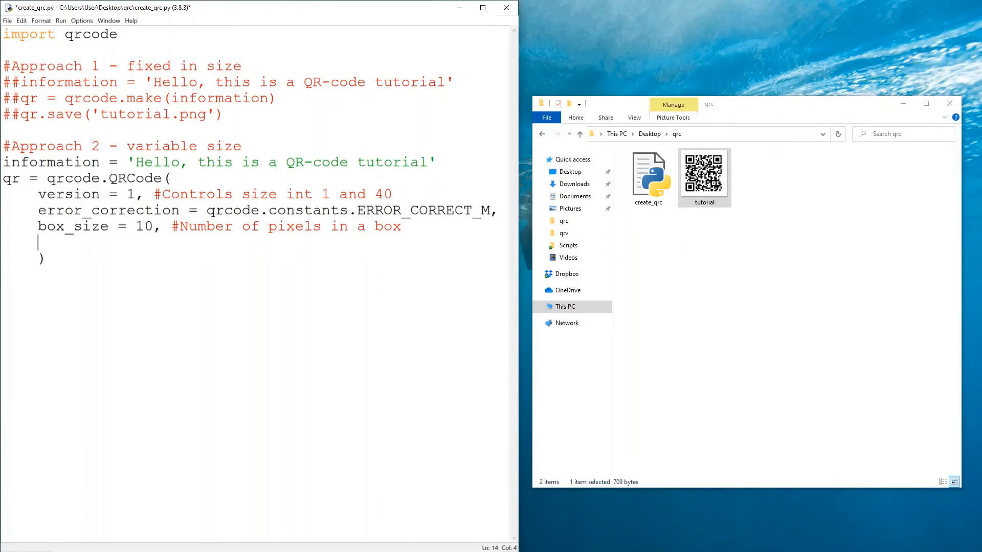
Add border = 5 before the closing parenthesis and move below the call
key("Backspace")
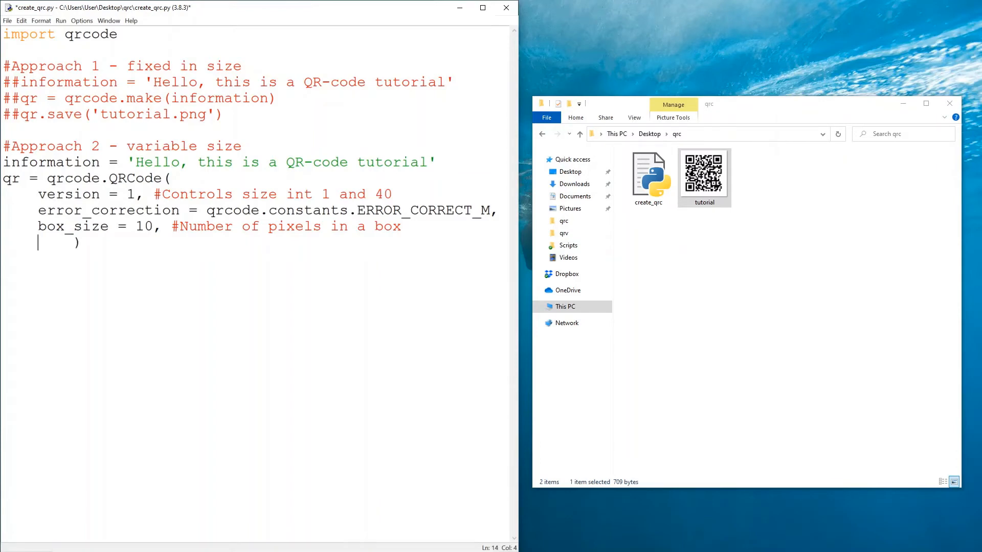
type("border = 5")
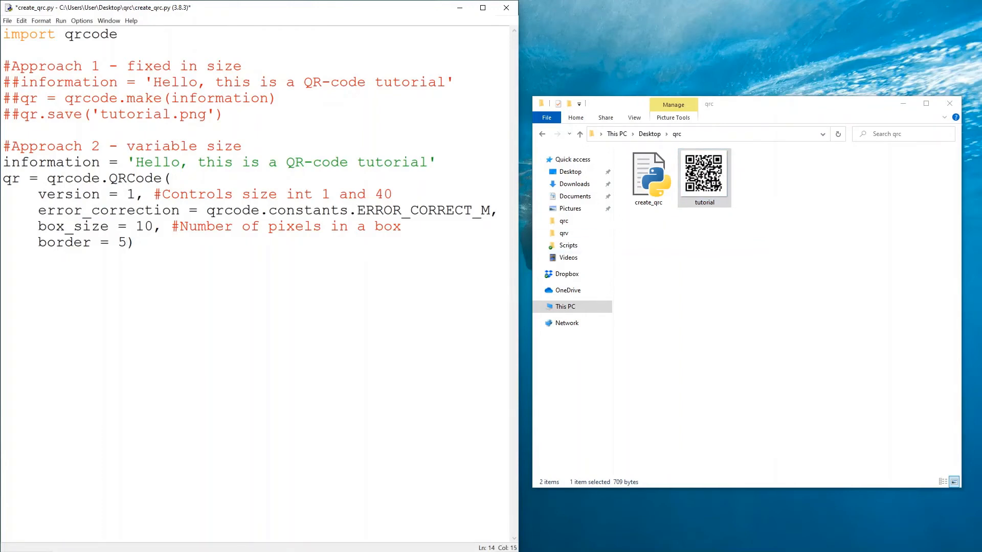
left_click(135, 243)
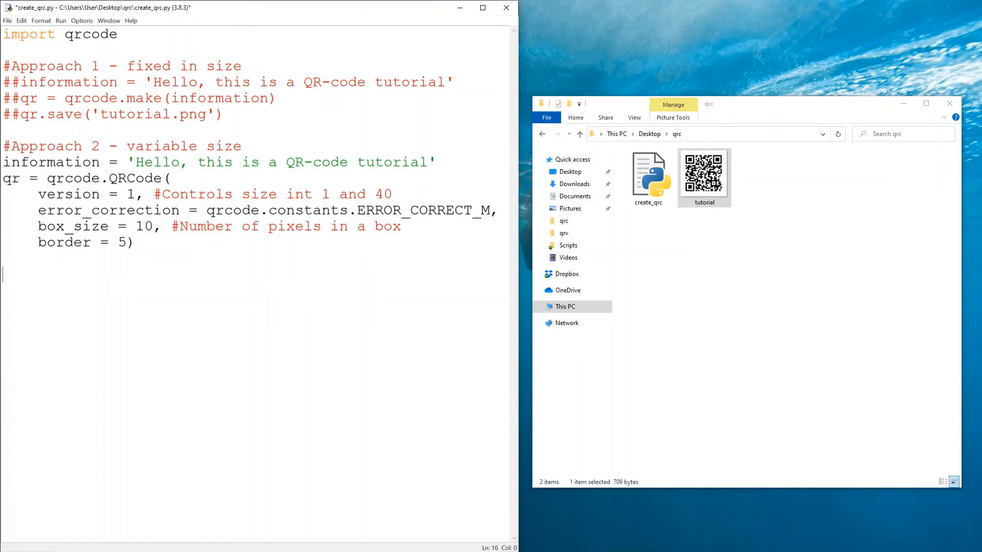
Add qr.add_data(information) and qr.make(fit = True)
type("qr.add")
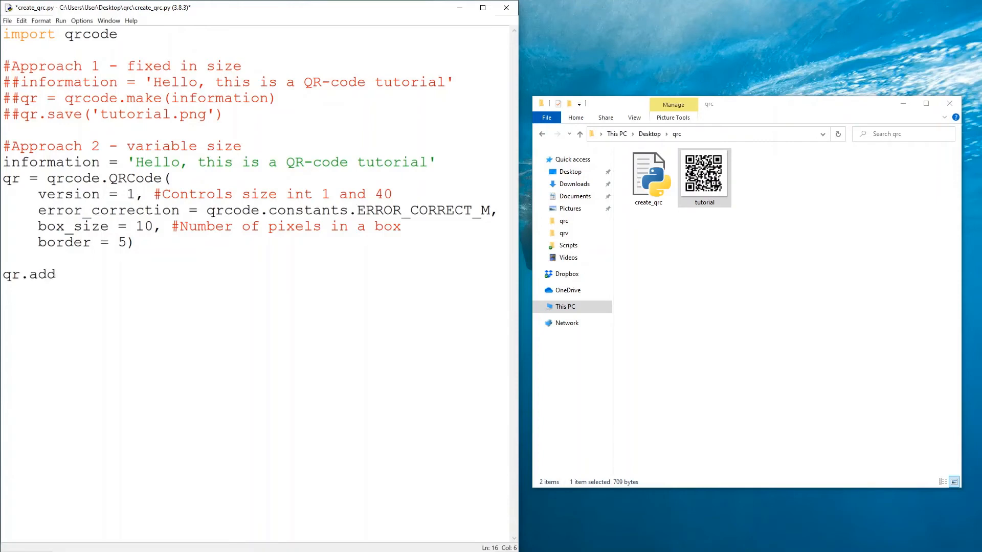
type("_data(informat")
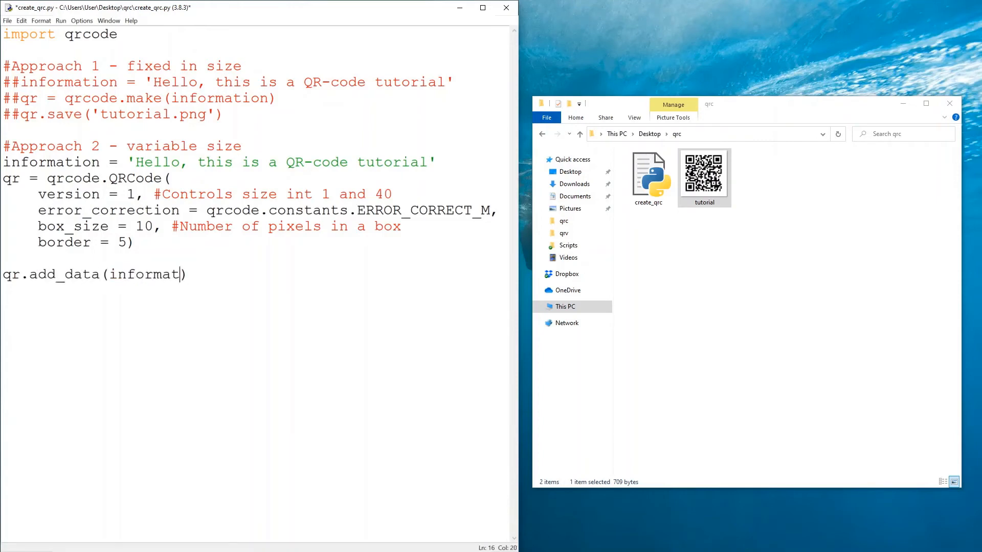
type("ion")
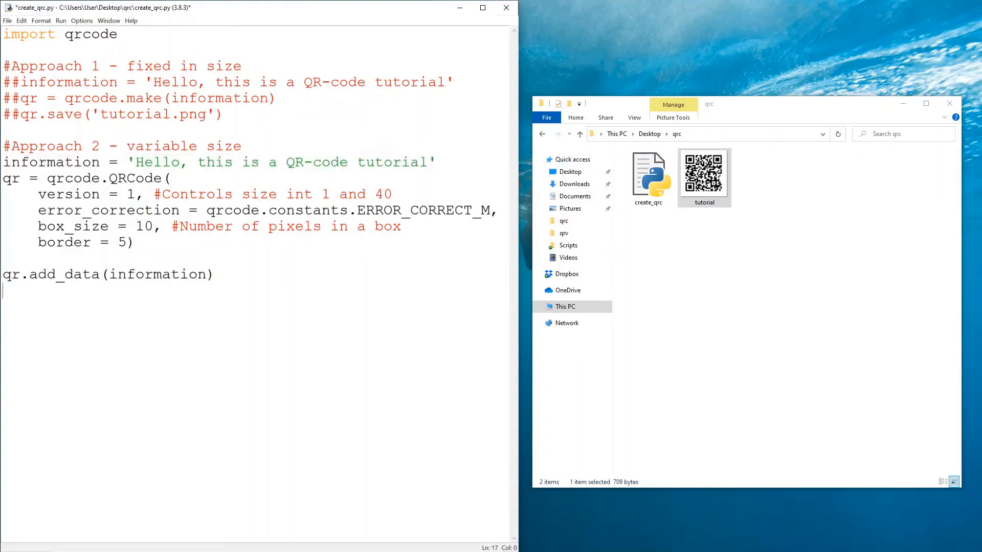
type("qr.m")
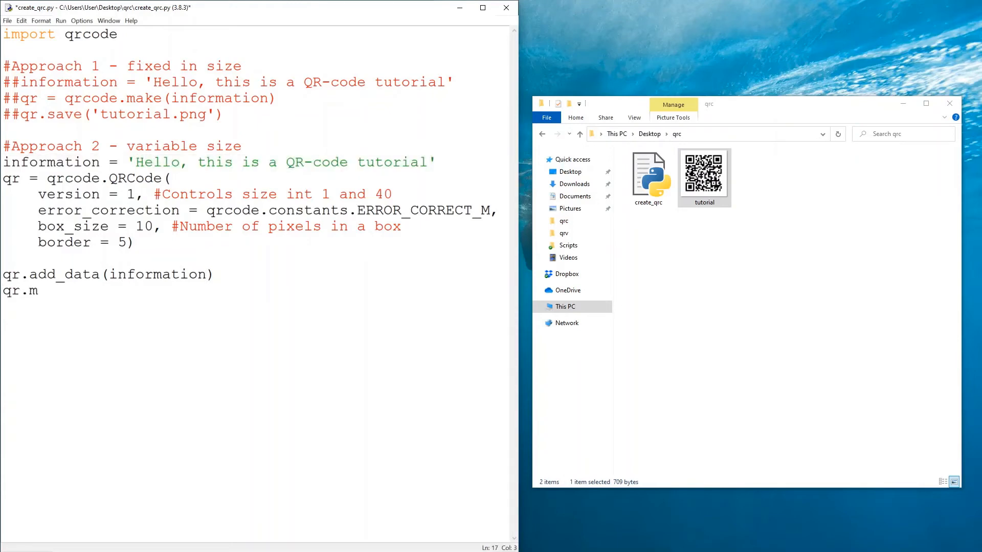
type("ake(fit = True")
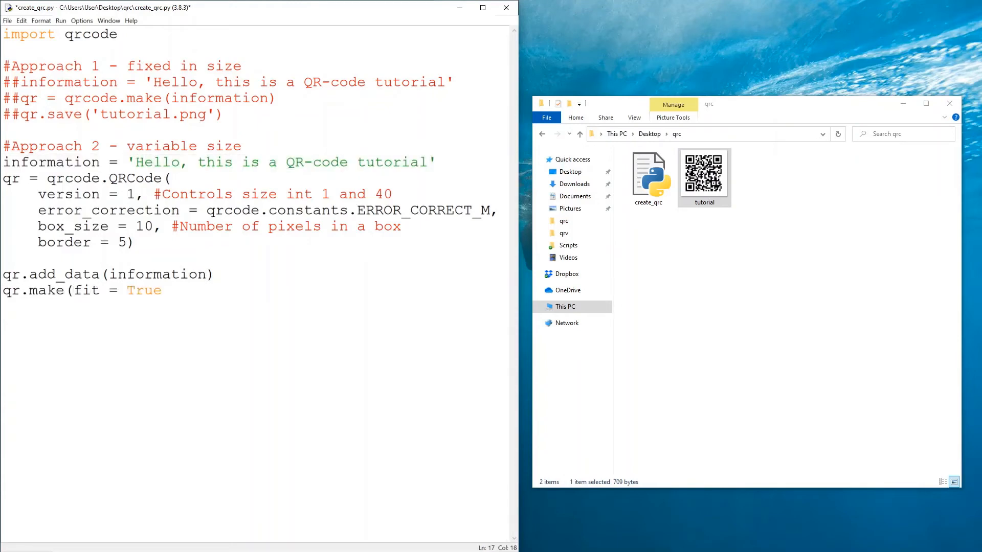
Create image = qr.make_image with black fill and white back colors, and begin image.save
type("imag")
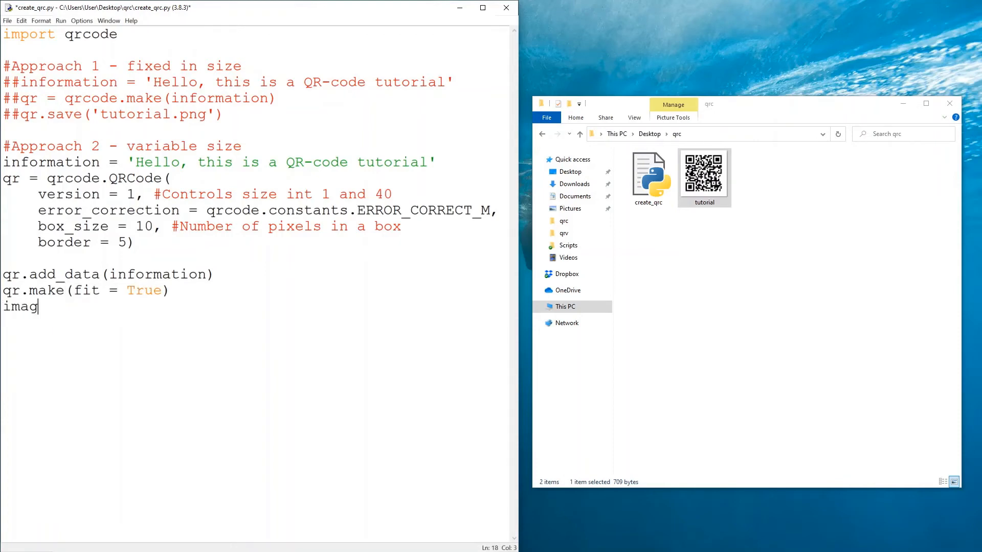
type("e = qr")
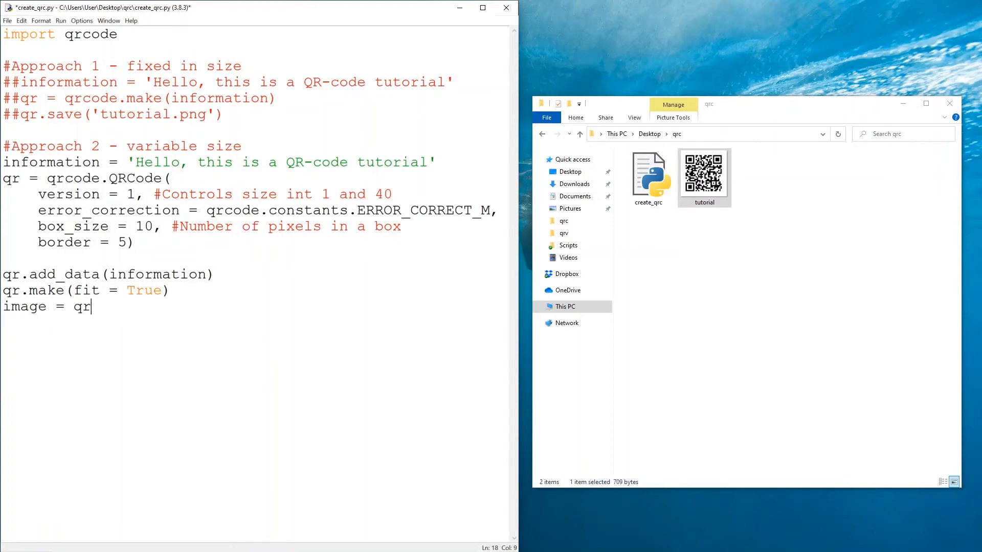
type(".make_image()")
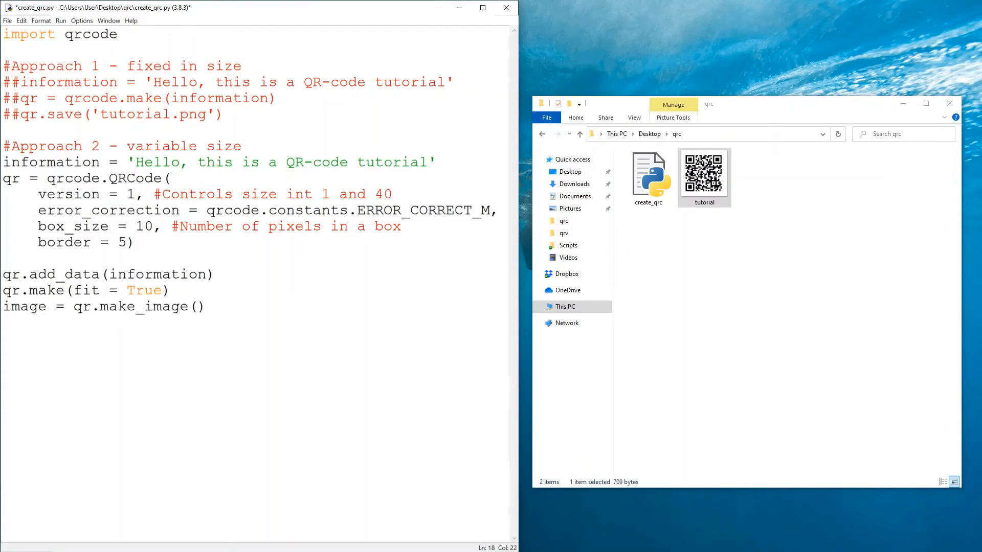
type("fil")
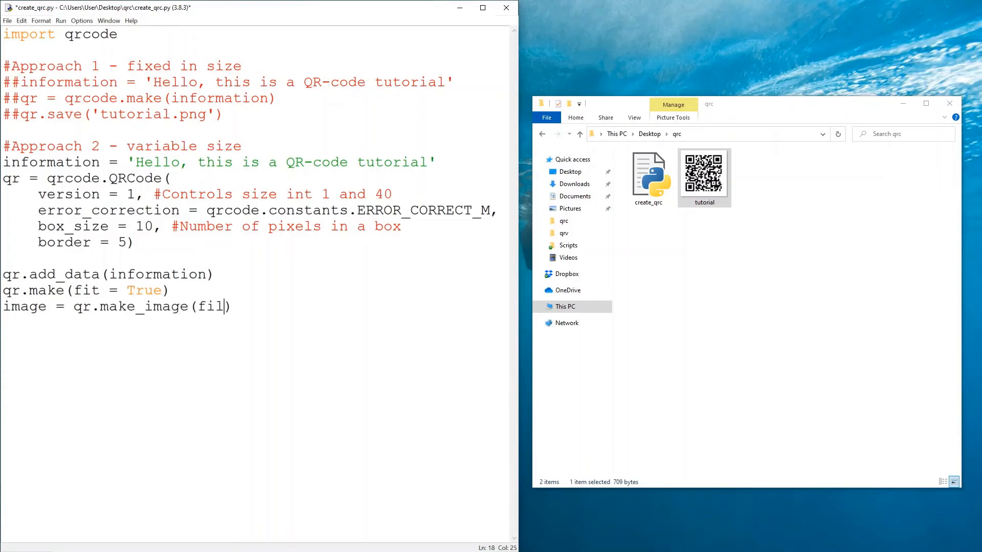
type("l_color,")
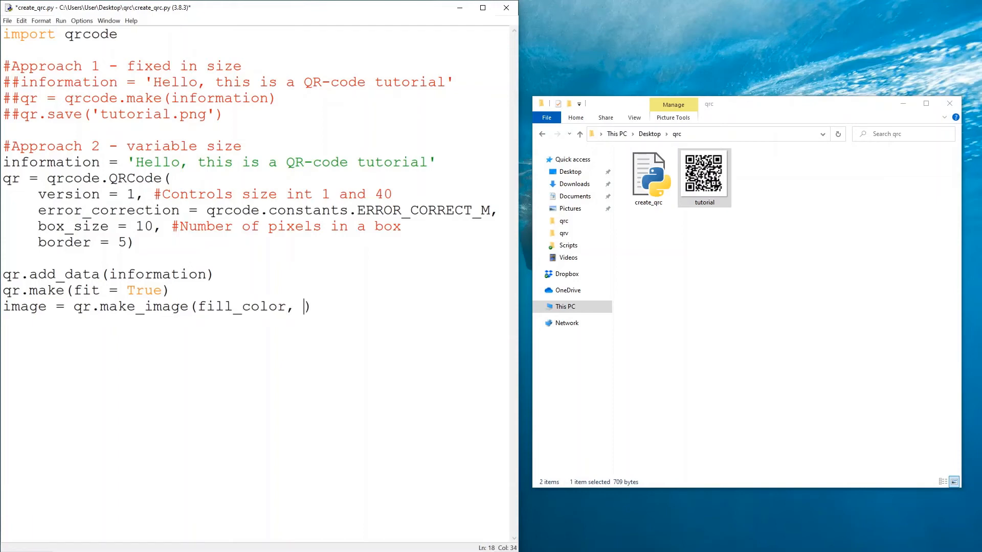
type("back_col")
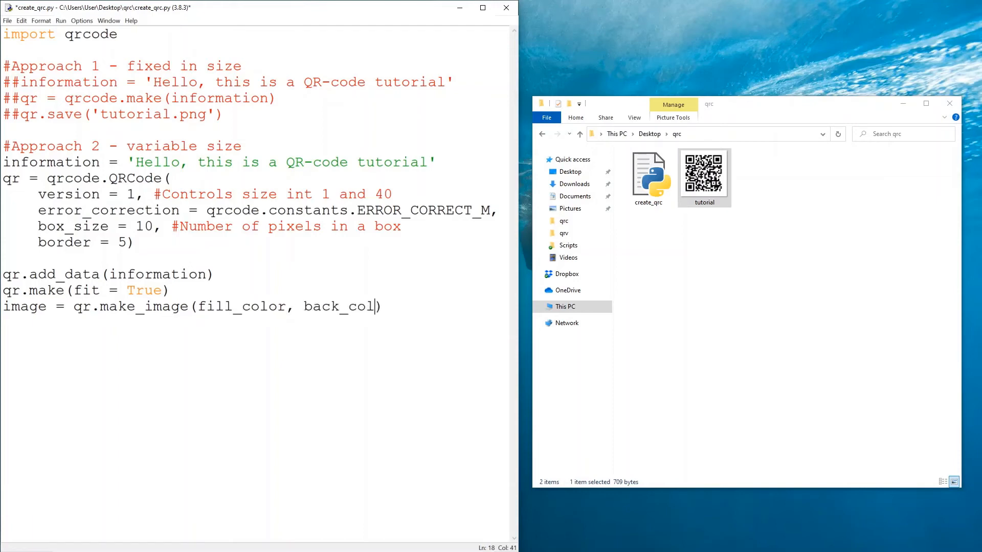
type("or =")
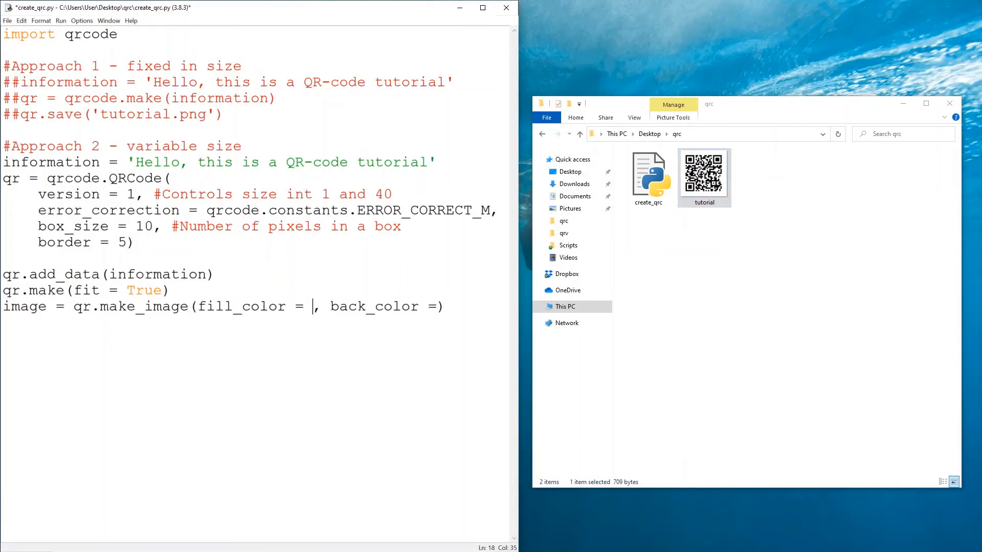
type("'black'")
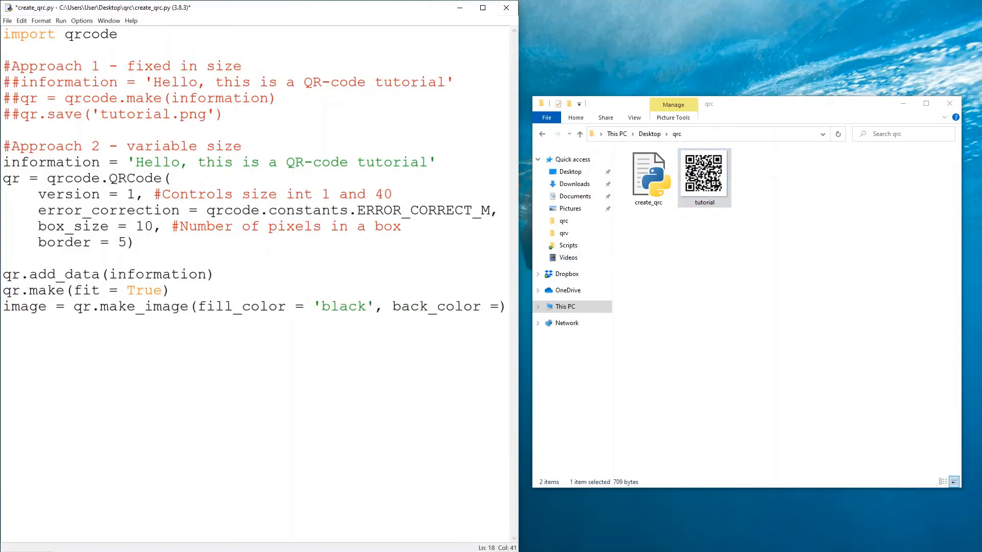
type("'whi")
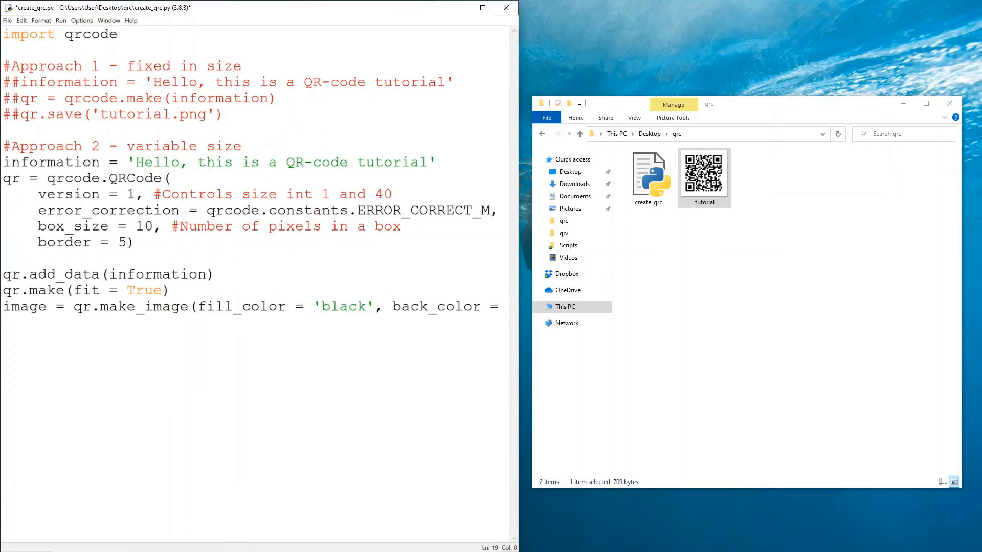
type("image.save(")
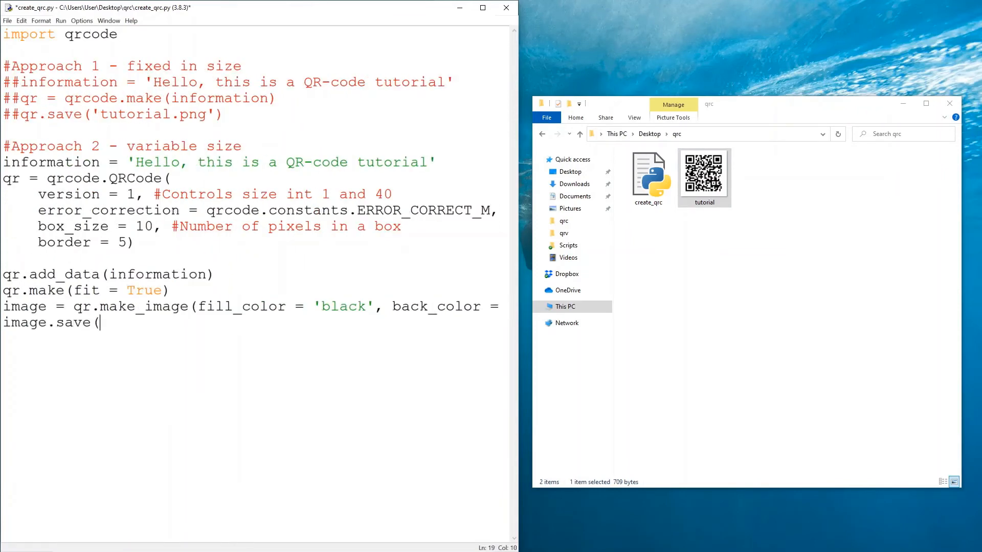
type("'t'")
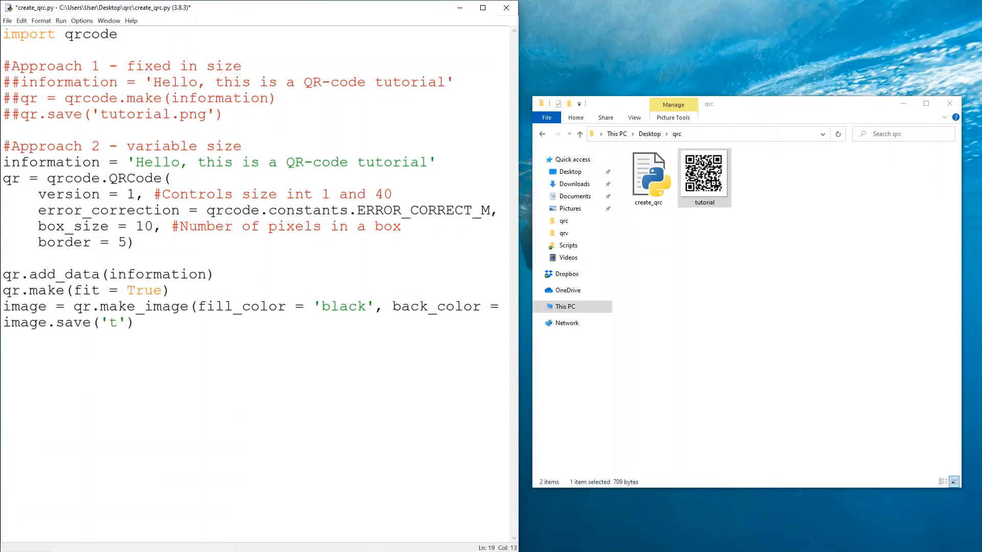
Save the image as tutorial_2.png, run the script, and view tutorial_2's file properties
type("utorial2.png")
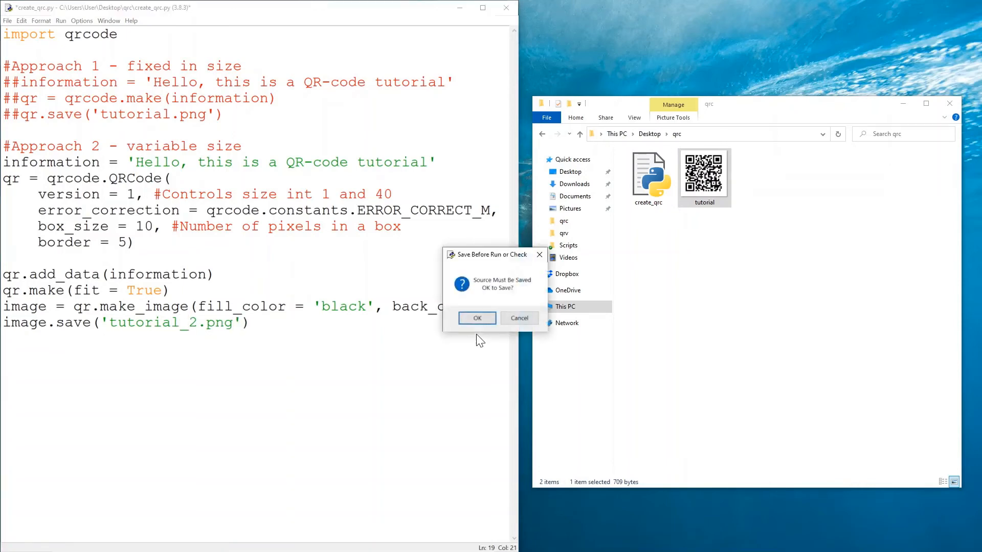
left_click(477, 318)
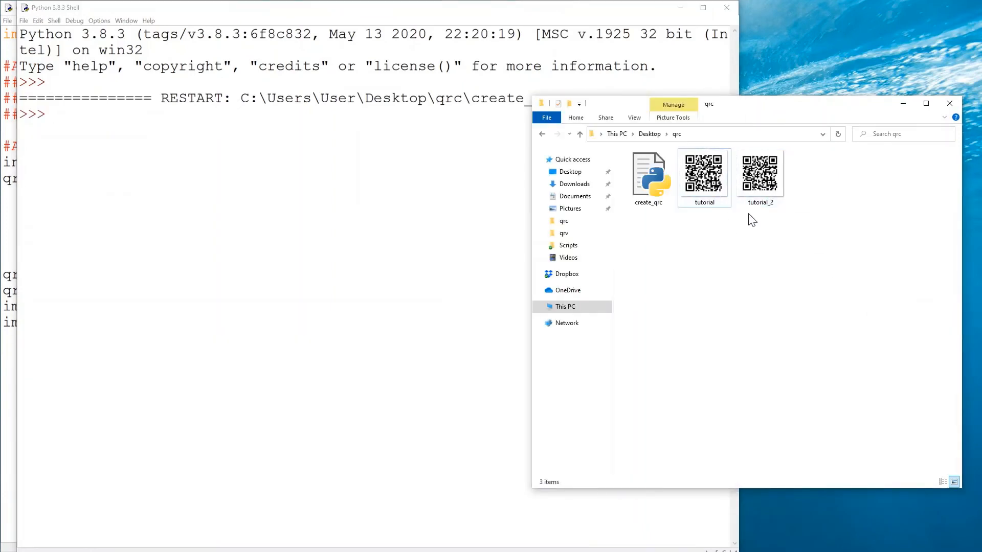
right_click(760, 175)
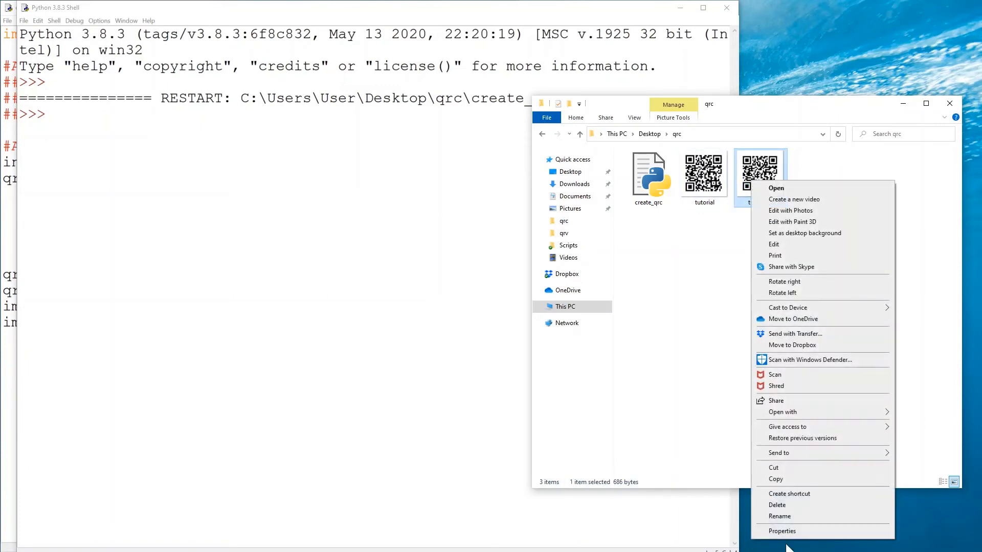
left_click(782, 531)
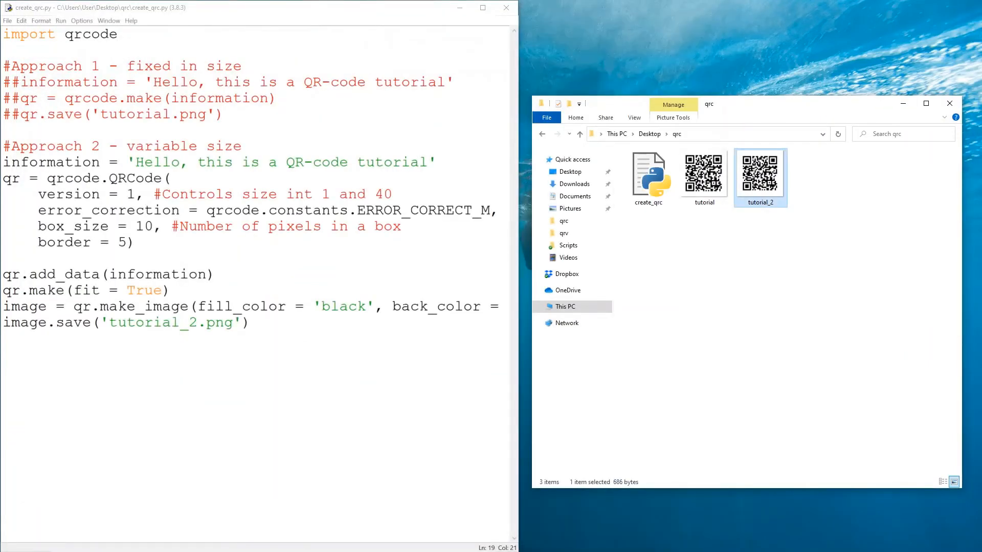
Raise version to 10, rerun, and check tutorial_2's new 1.62 KB size in Explorer
type("0")
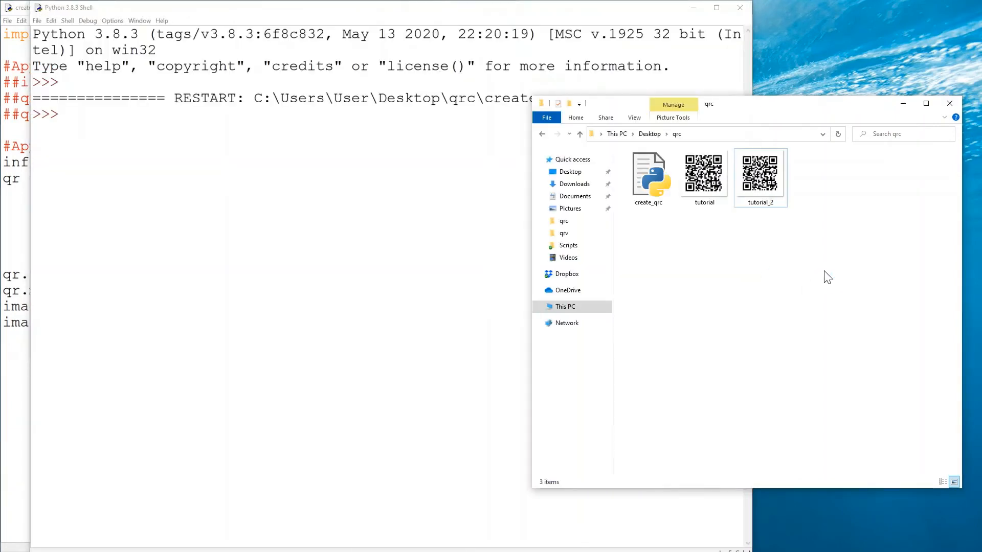
left_click(760, 172)
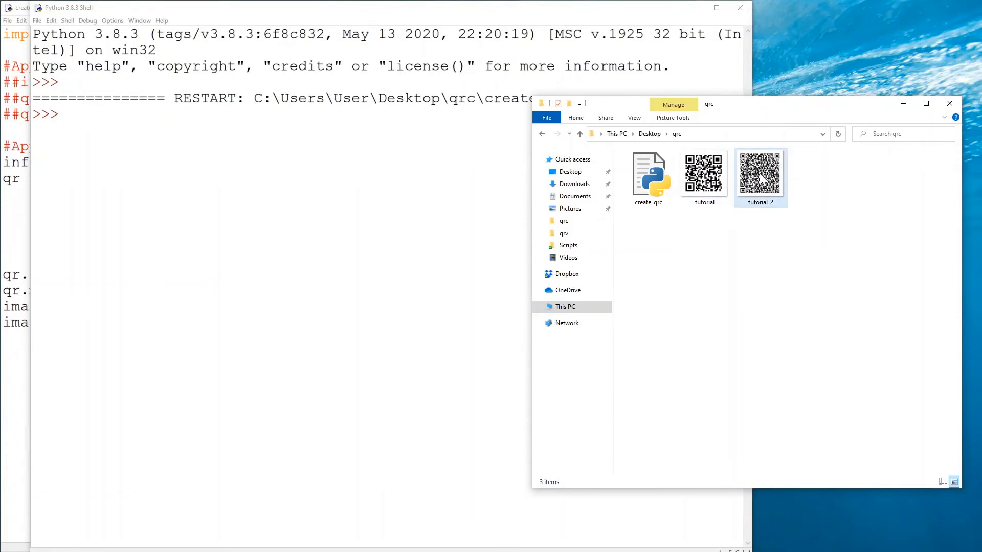
left_click(760, 172)
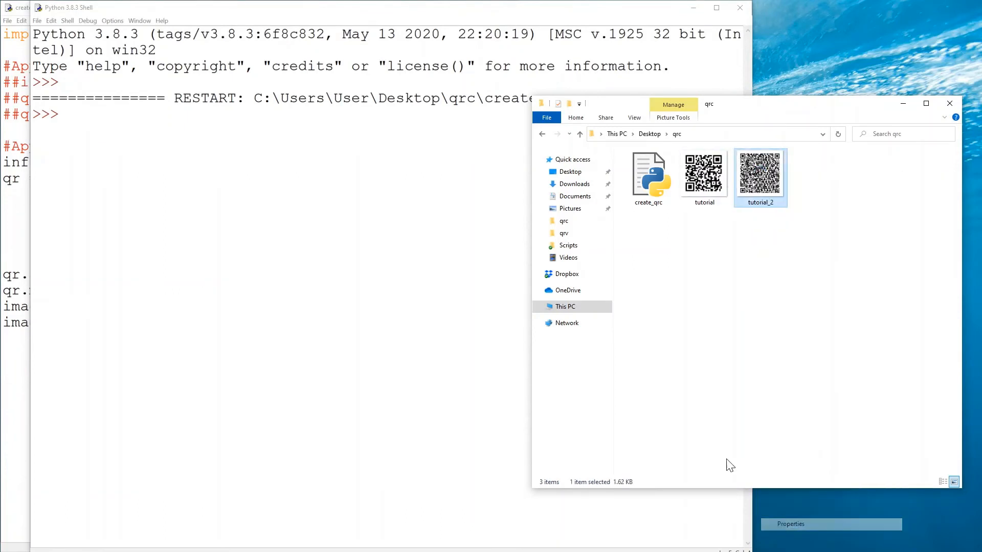
left_click(790, 524)
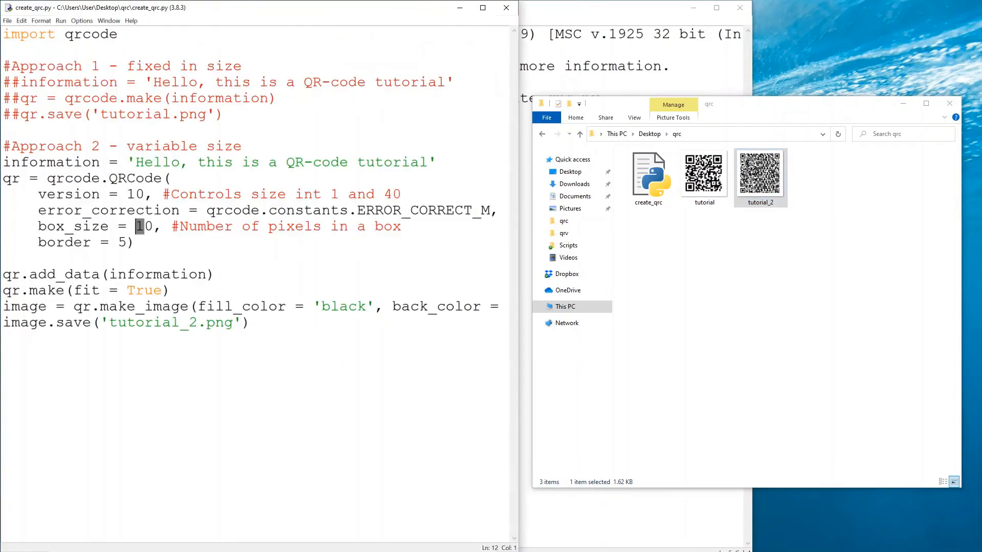
Reduce box_size to 5, rerun, and confirm tutorial_2 is 335 × 335 pixels in its properties
key("Backspace")
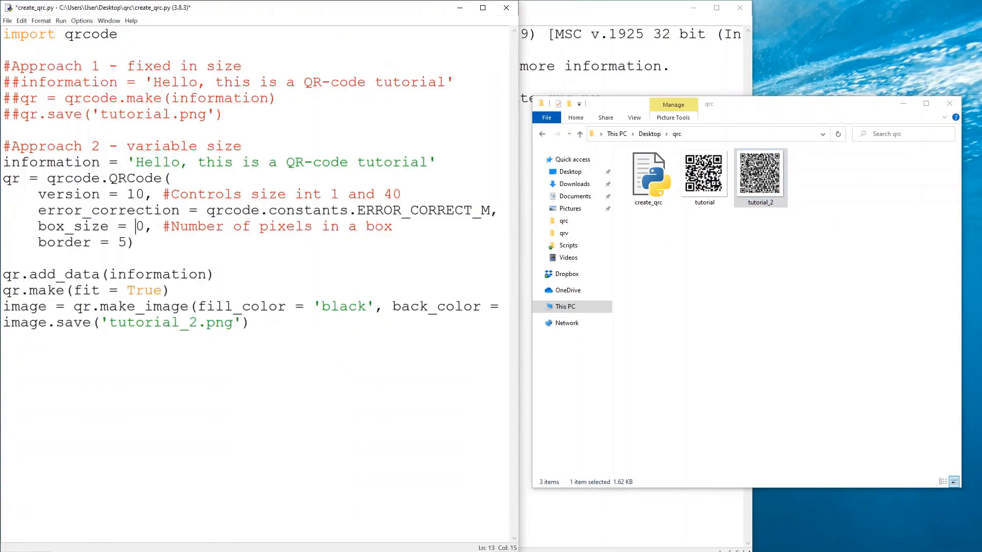
type("2")
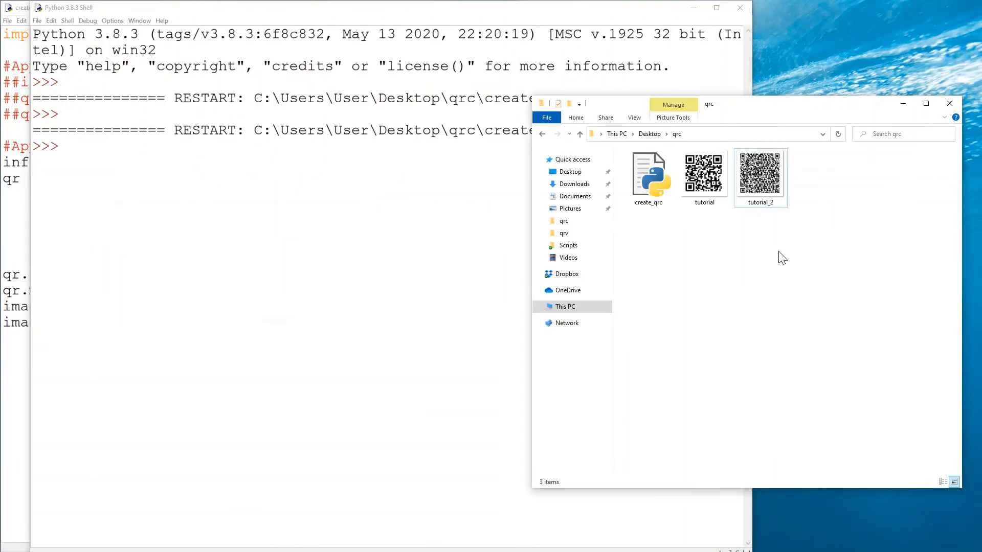
right_click(760, 175)
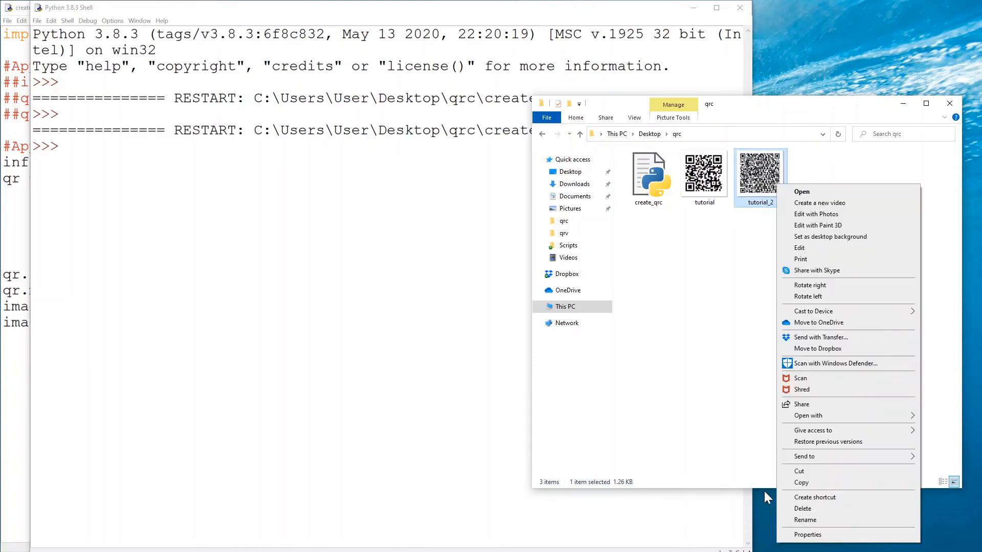
left_click(808, 535)
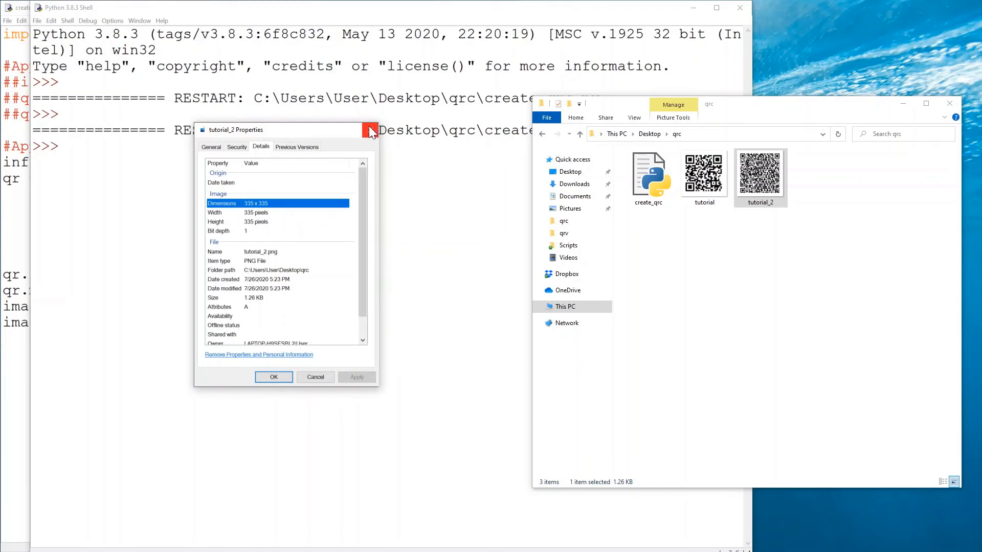
left_click(370, 129)
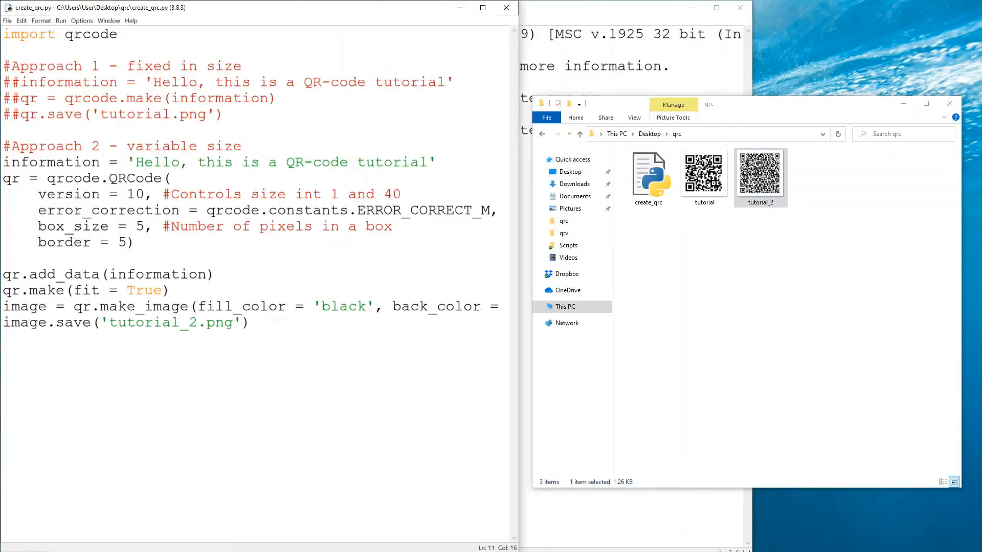
Raise the QR border to 15 and target the output file tutorial_3.png
left_click_drag(38, 194, 149, 195)
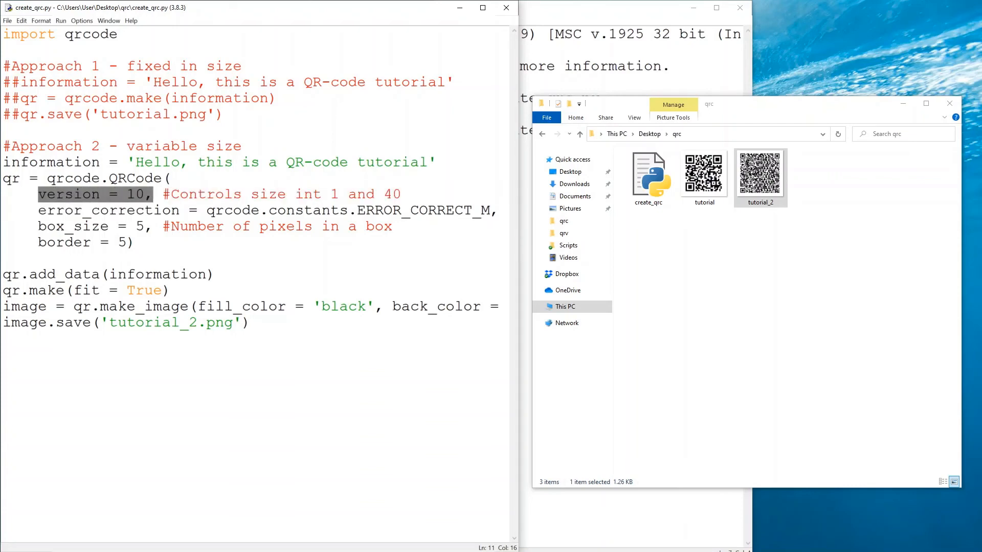
left_click(136, 244)
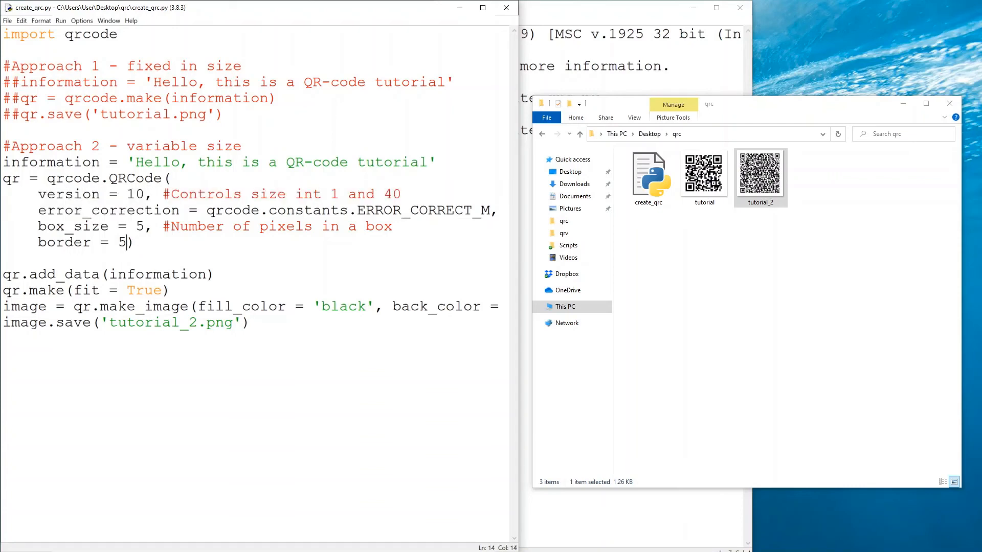
type("1")
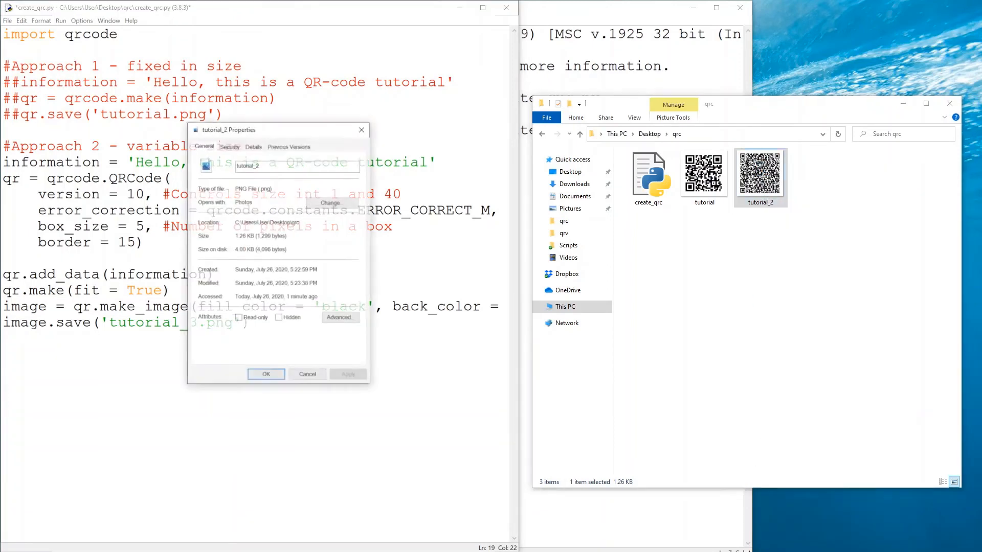
Check tutorial_2's image dimensions, then save and rerun the script to generate tutorial_3
left_click(253, 144)
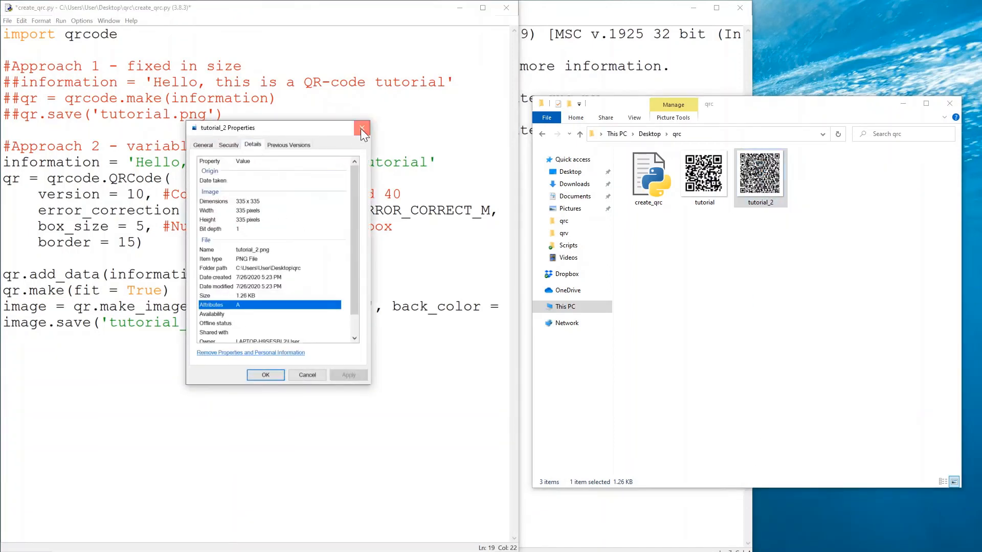
left_click(363, 128)
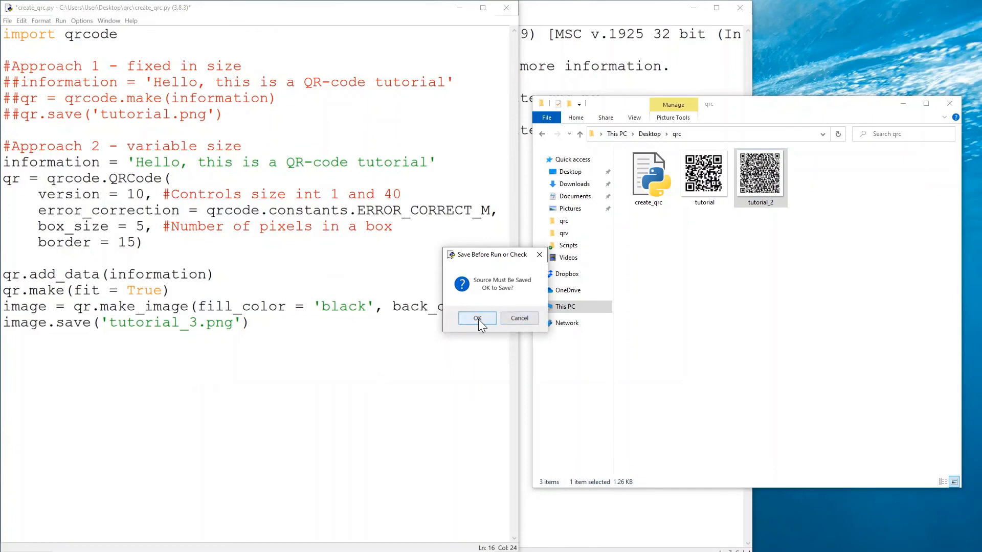
left_click(477, 318)
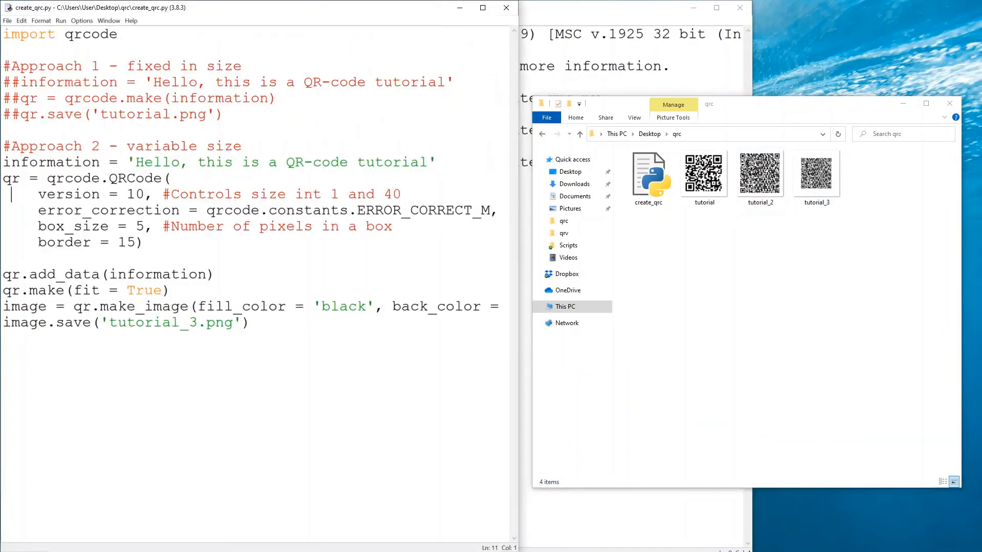
left_click(816, 172)
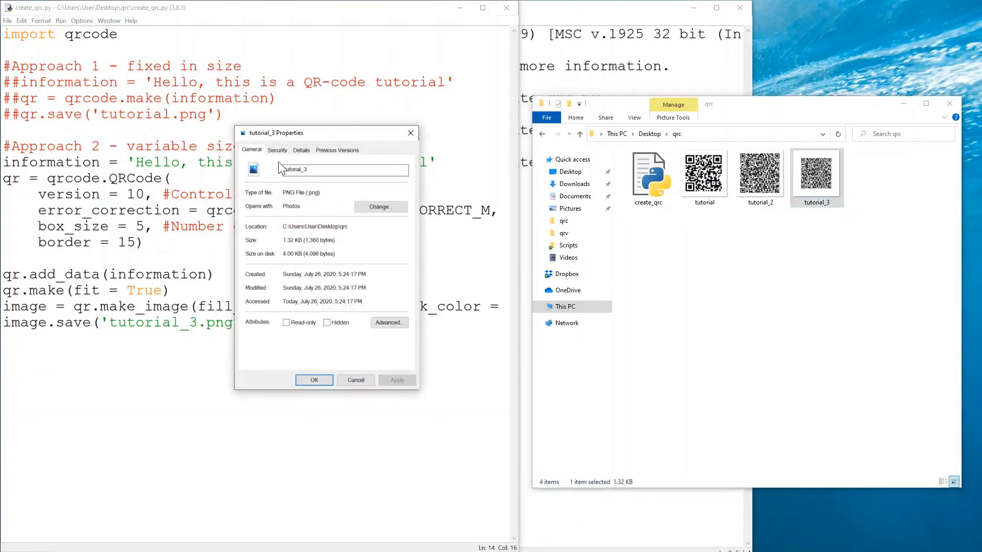
left_click(301, 150)
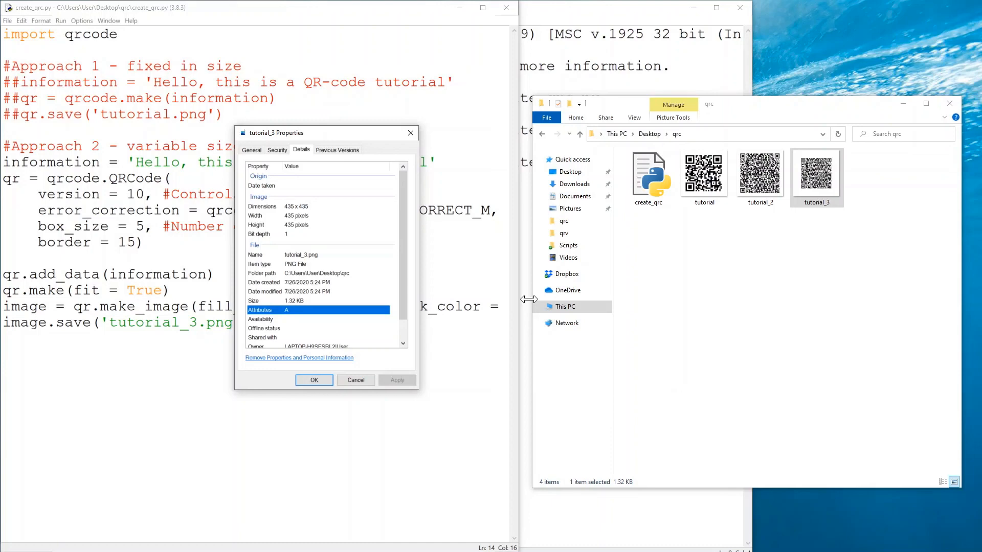
mouse_move(319, 227)
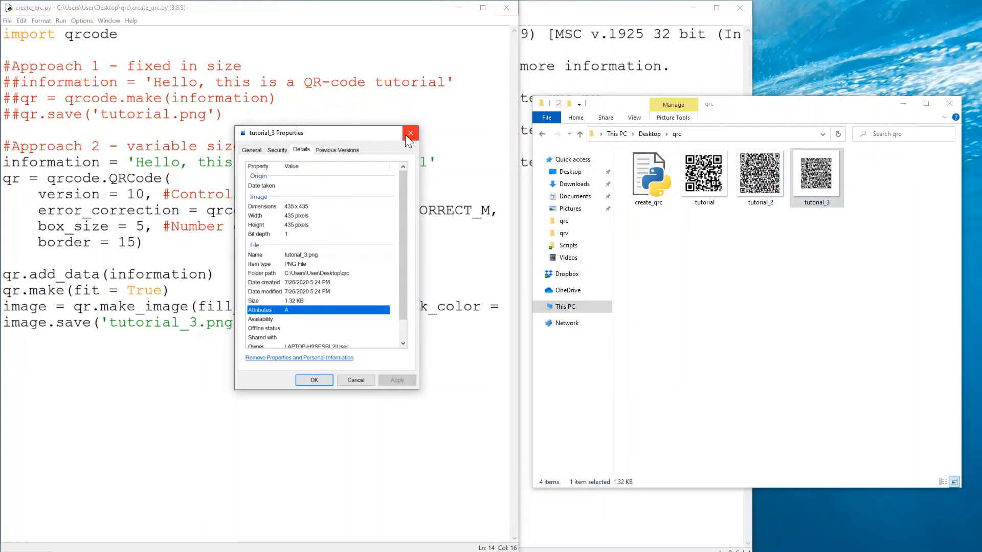
mouse_move(410, 133)
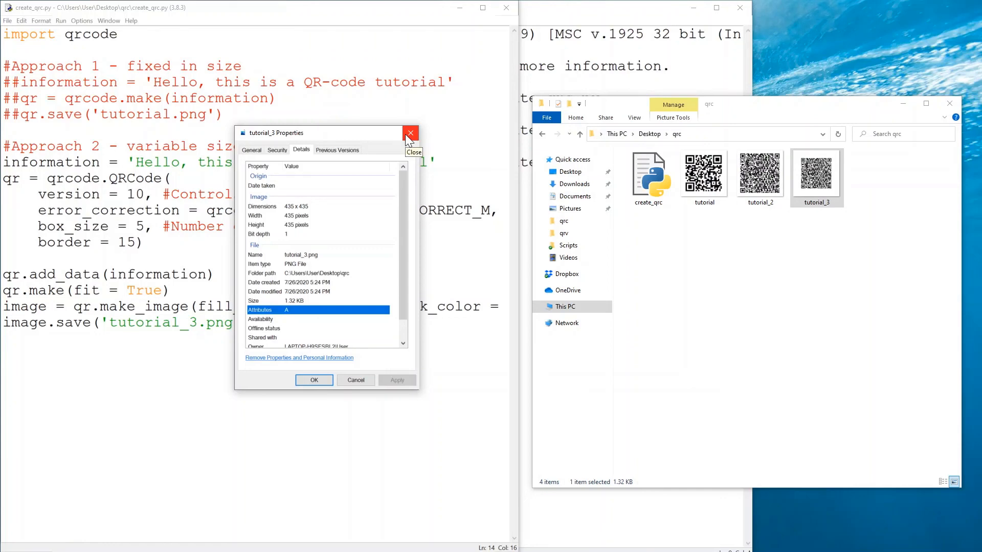
left_click(409, 133)
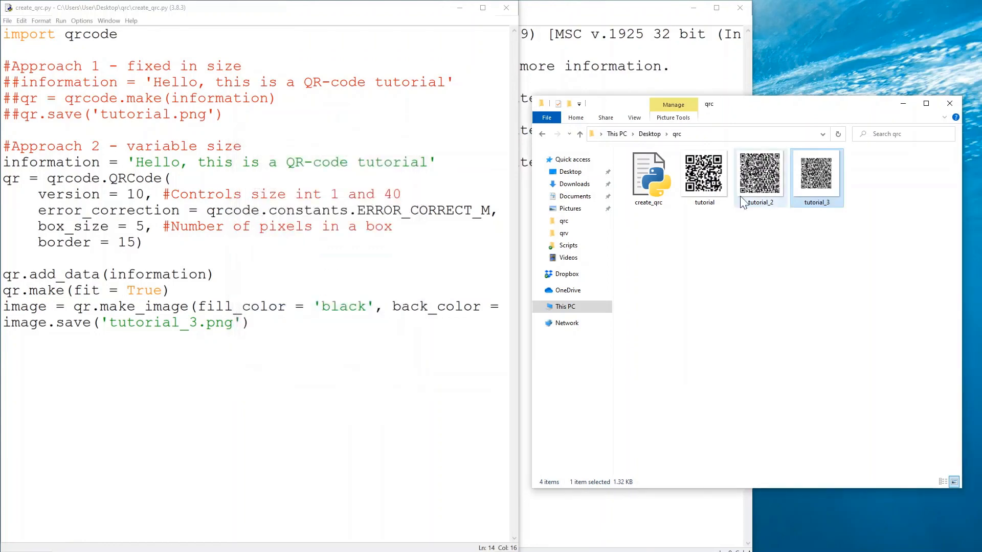
left_click(816, 171)
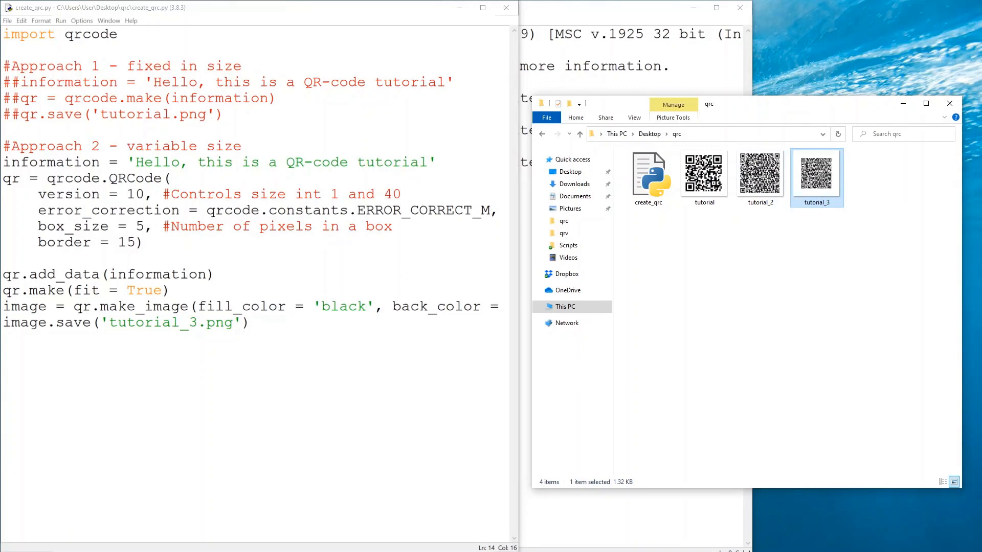